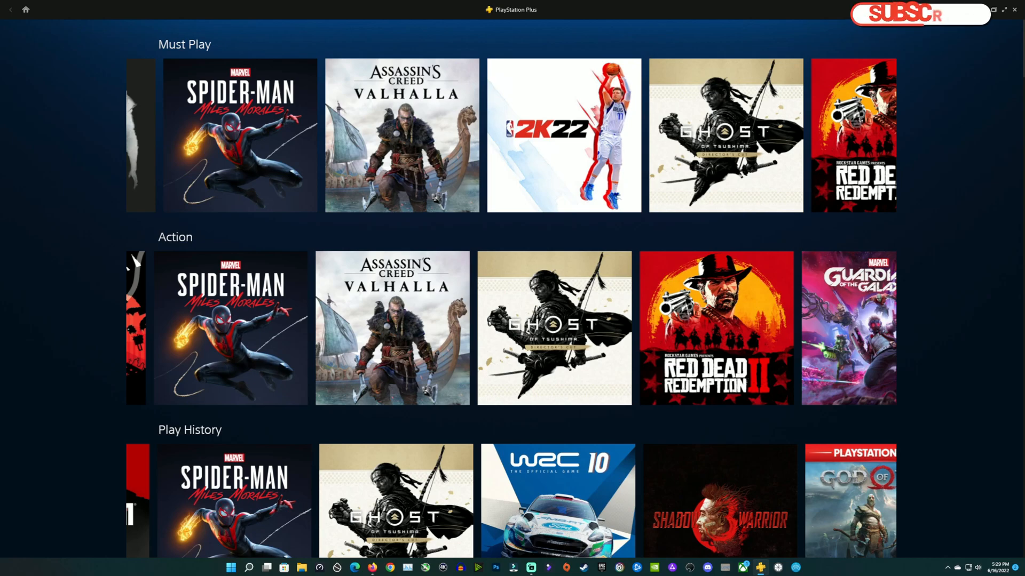
- Exit PlayStation Plus from its tray icon and confirm Yes at the quit prompt
click(919, 14)
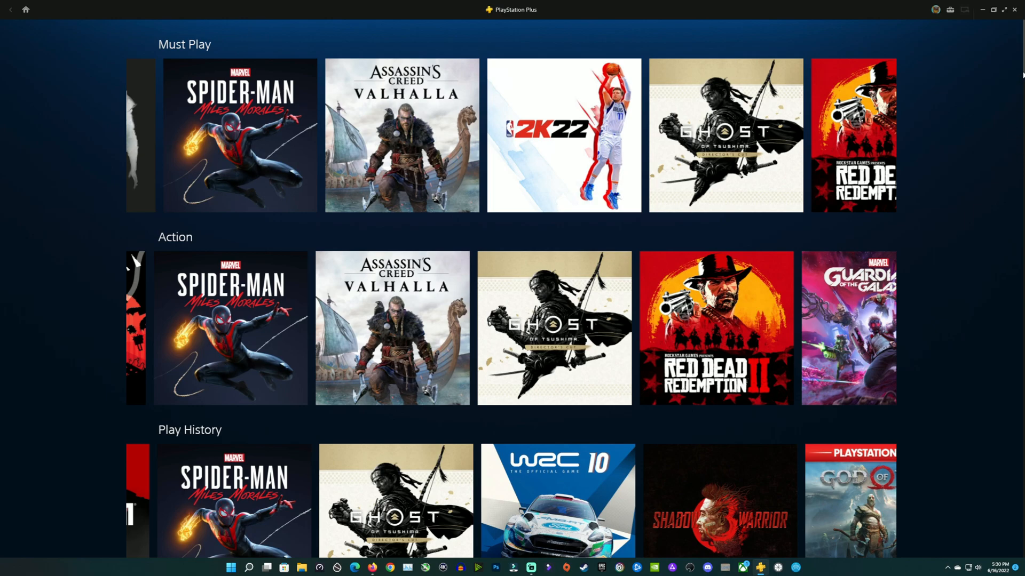
mouse_move(966, 124)
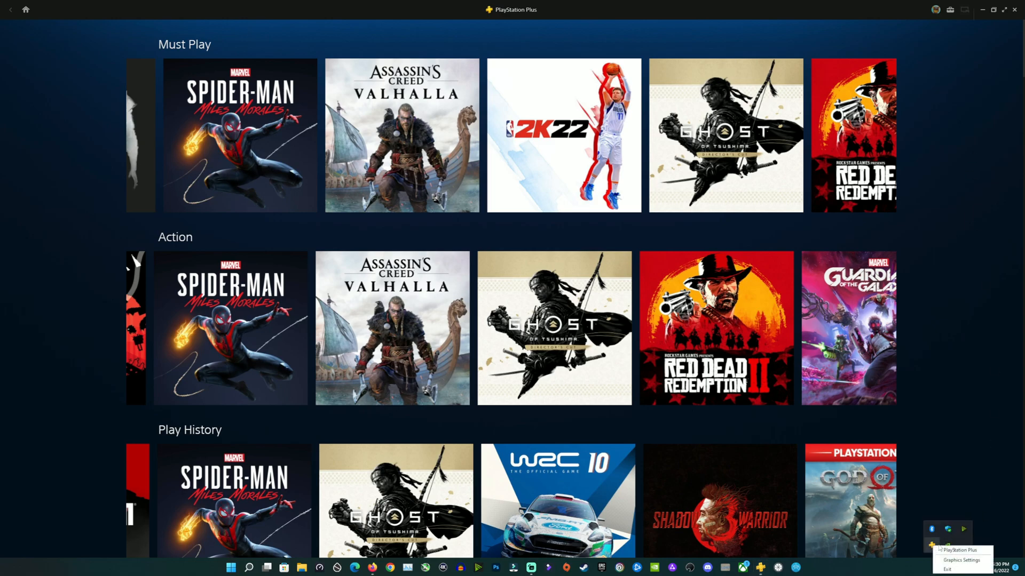
click(946, 570)
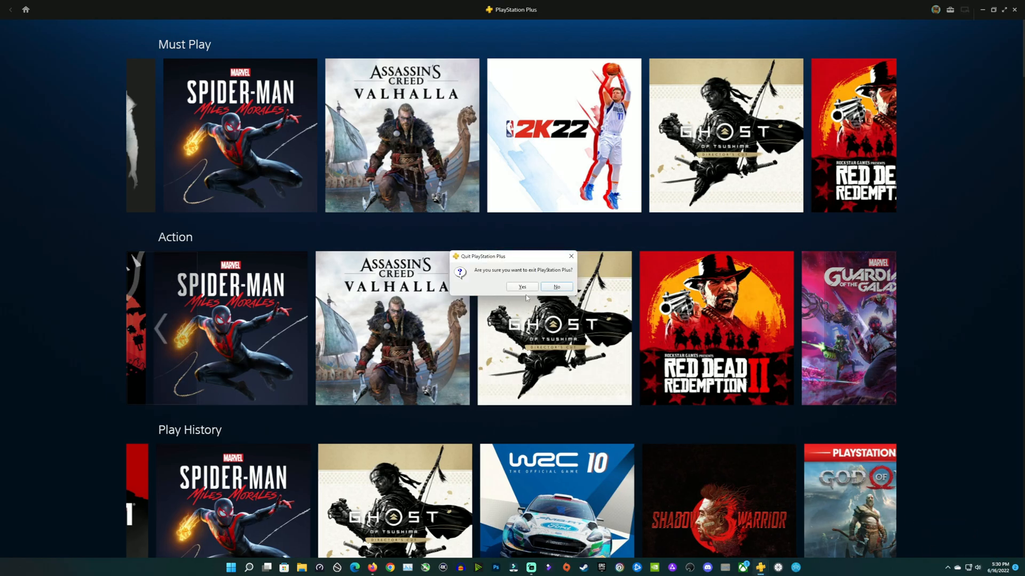
click(521, 287)
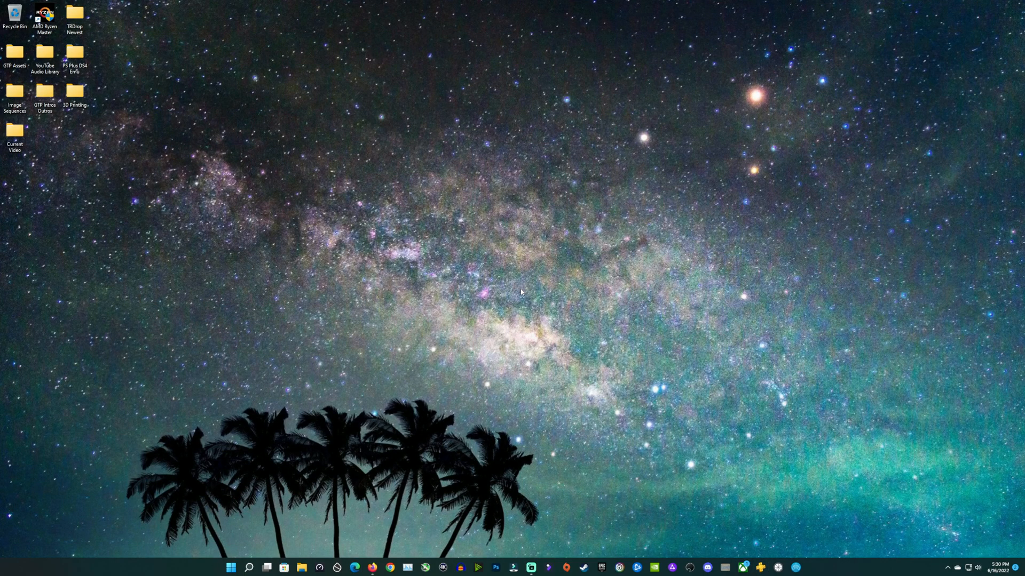
- In Firefox, view the PlayStation Plus on PC section, then switch to the DualShock4 emulator release tab
click(390, 568)
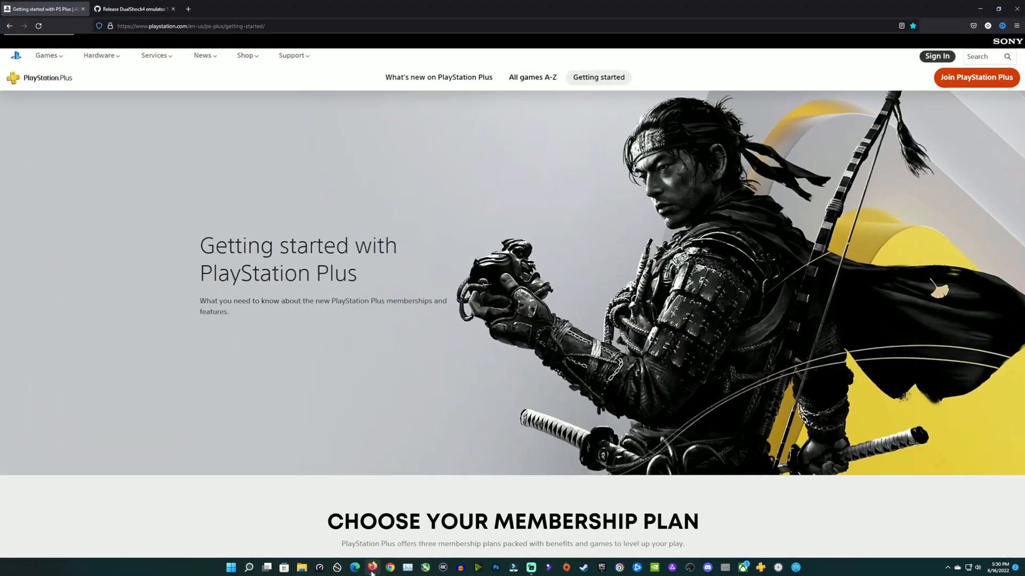
mouse_move(233, 478)
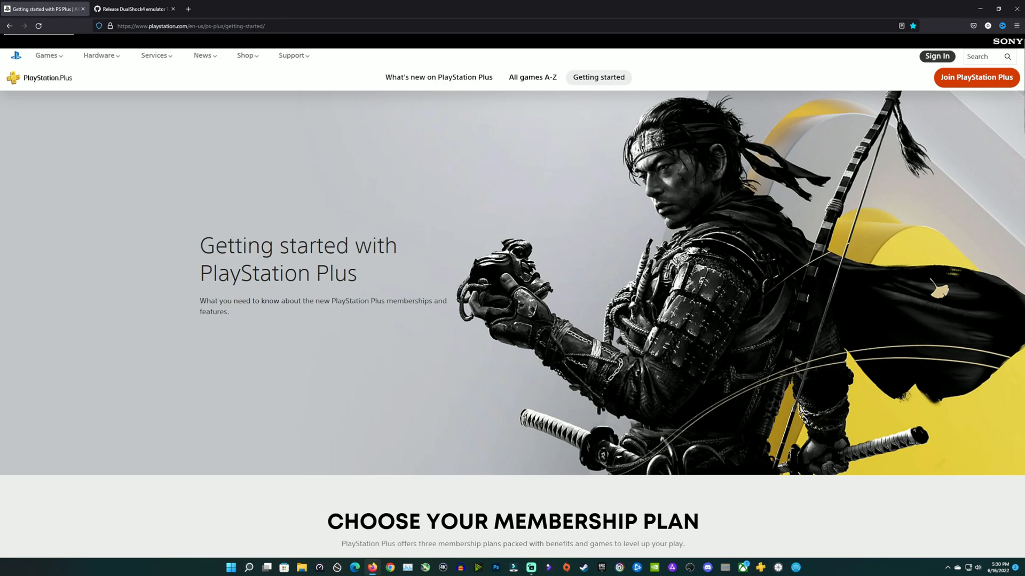
scroll(down, 3)
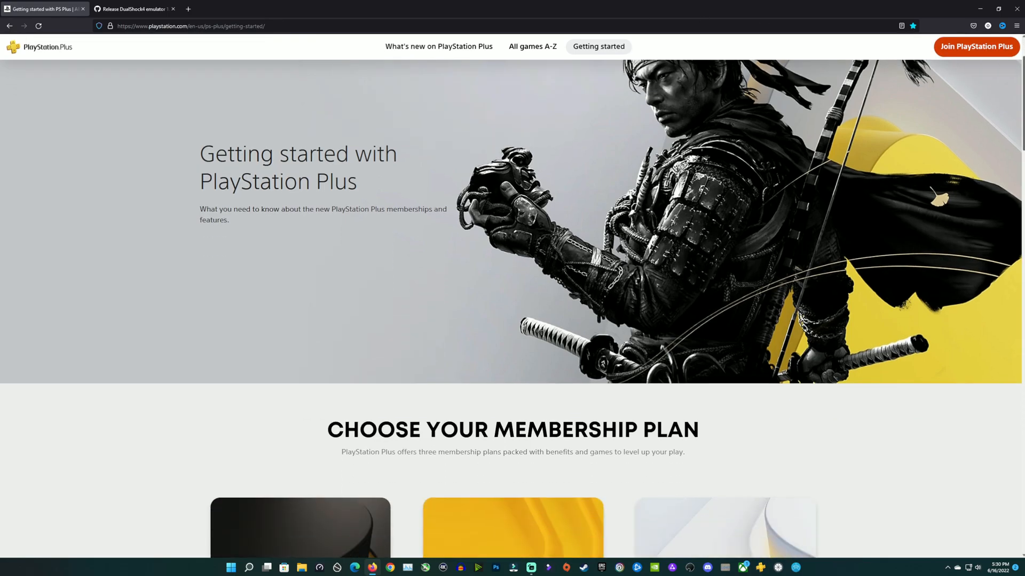
scroll(down, 3)
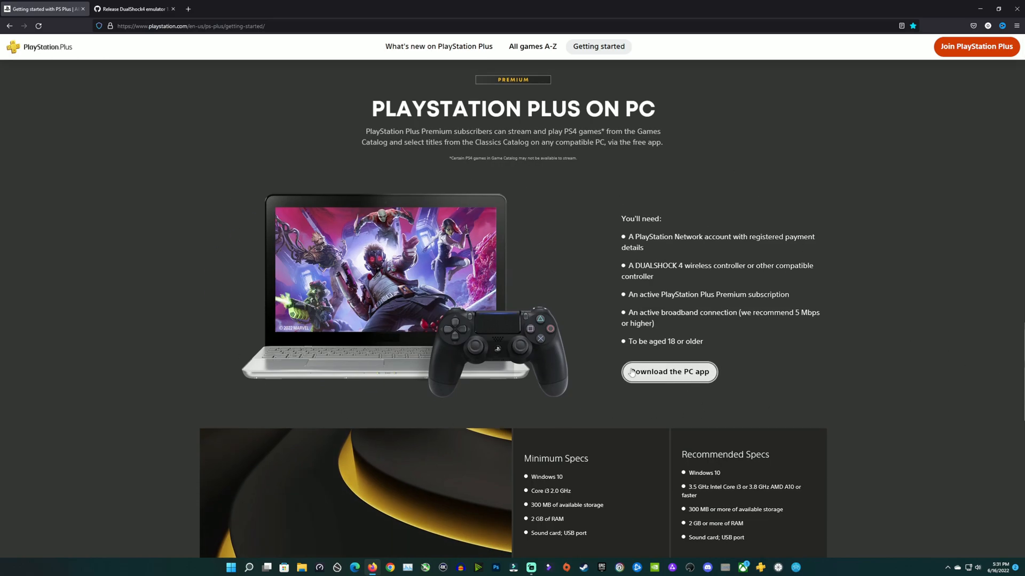
mouse_move(659, 378)
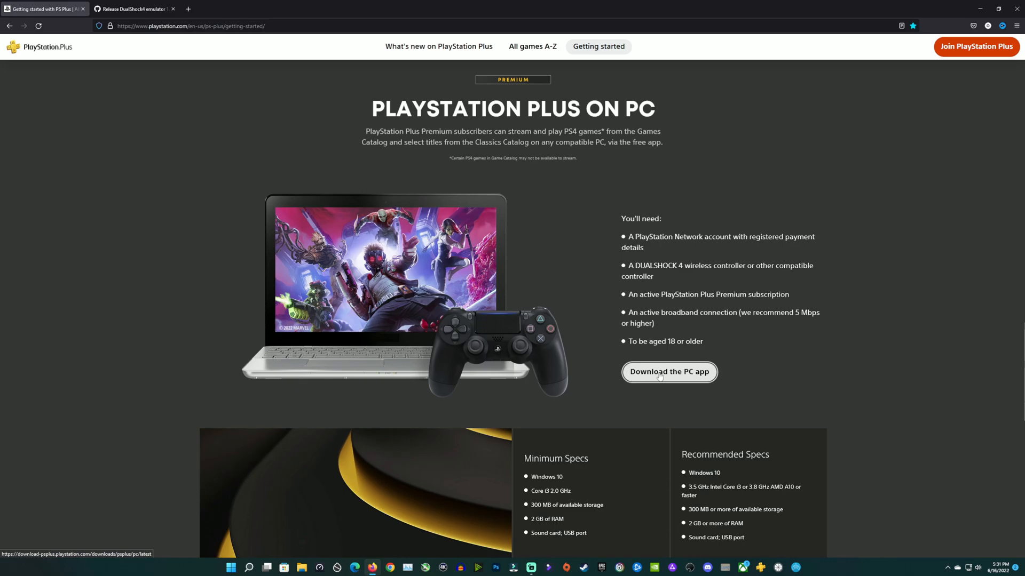
mouse_move(537, 261)
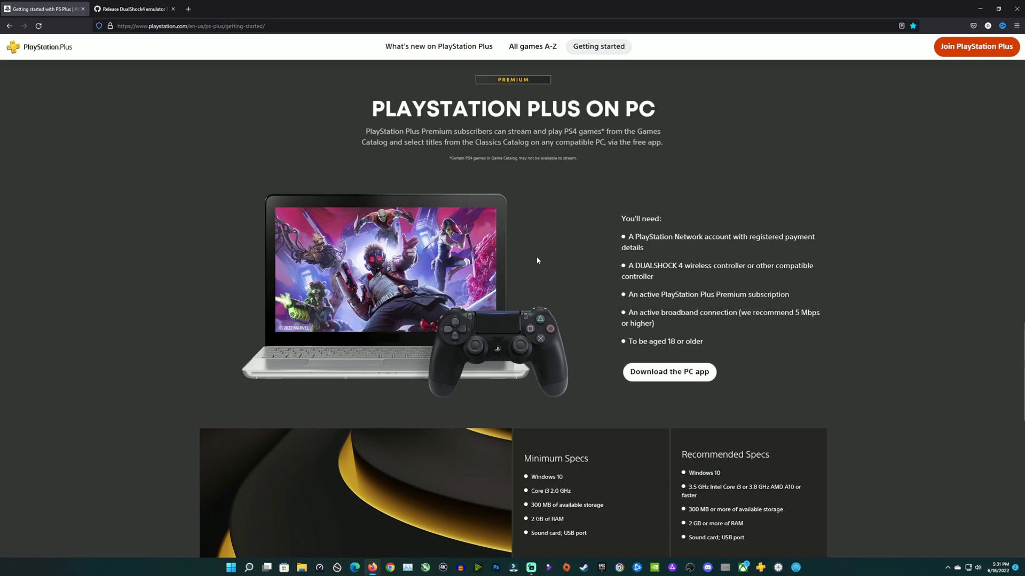
click(131, 8)
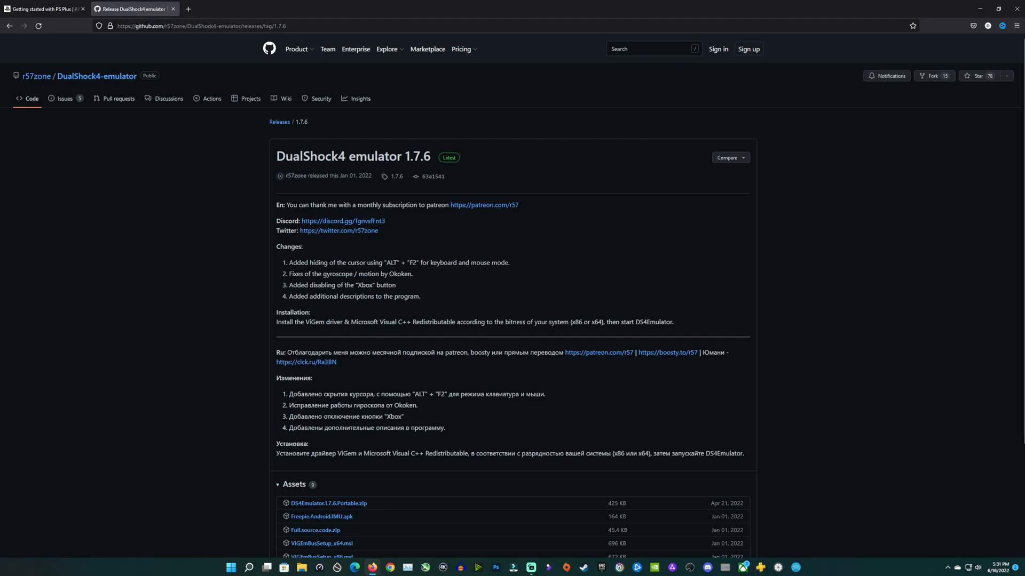
mouse_move(187, 146)
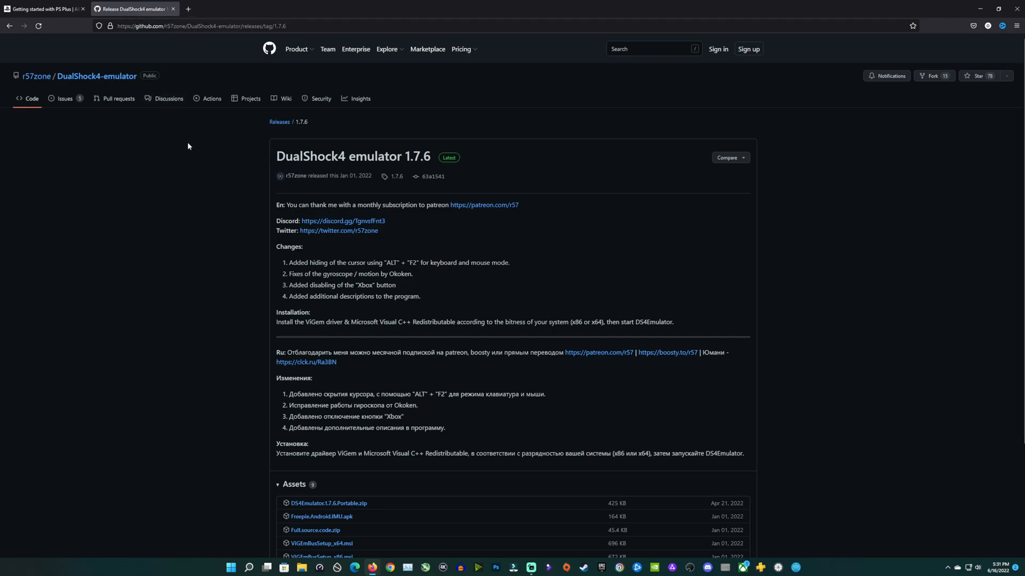
mouse_move(293, 190)
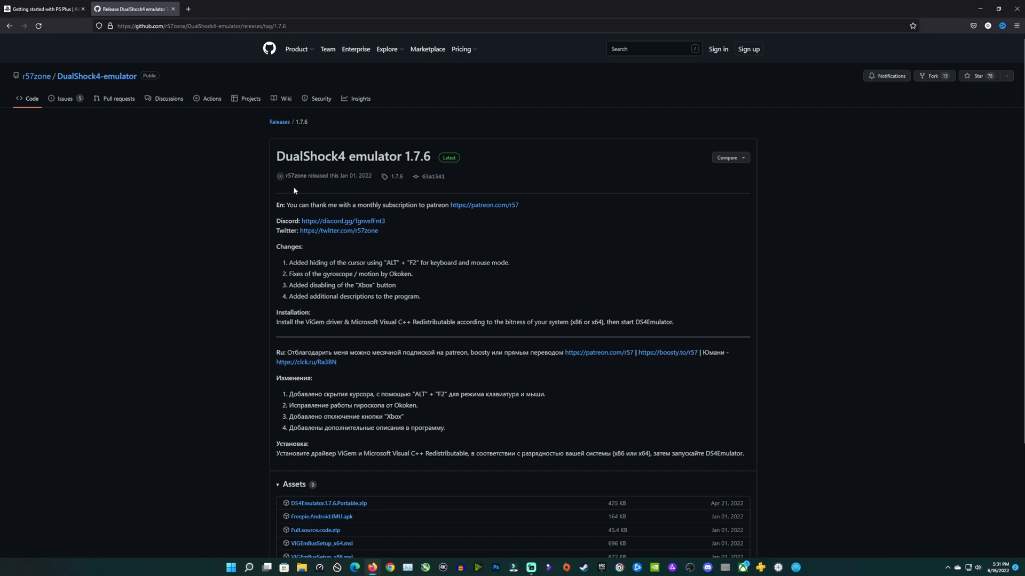
mouse_move(338, 230)
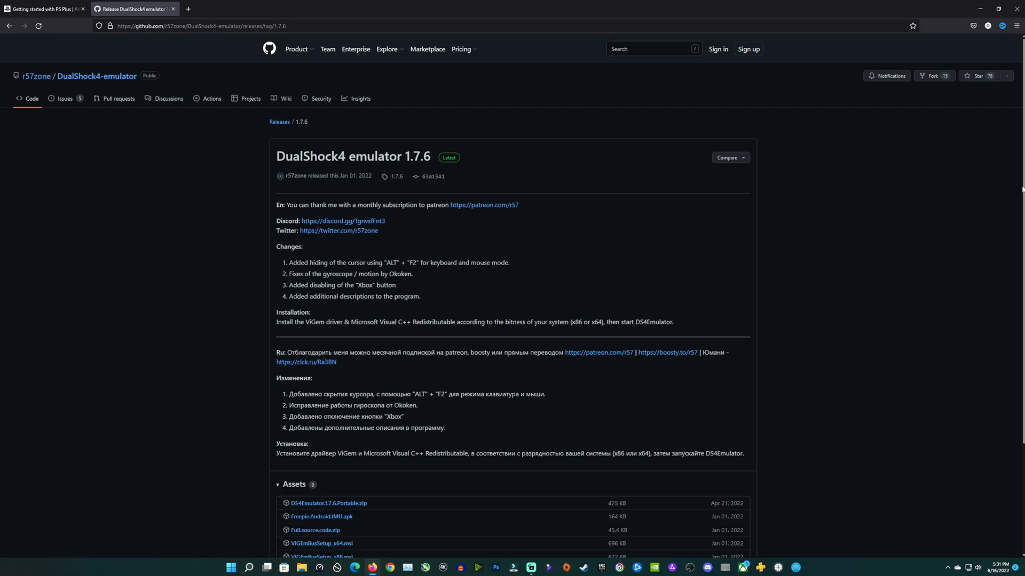
- Scroll down to the 1.7.6 release's Assets list with the DS4Emulator, ViGEmBus and Visual C++ files
scroll(down, 3)
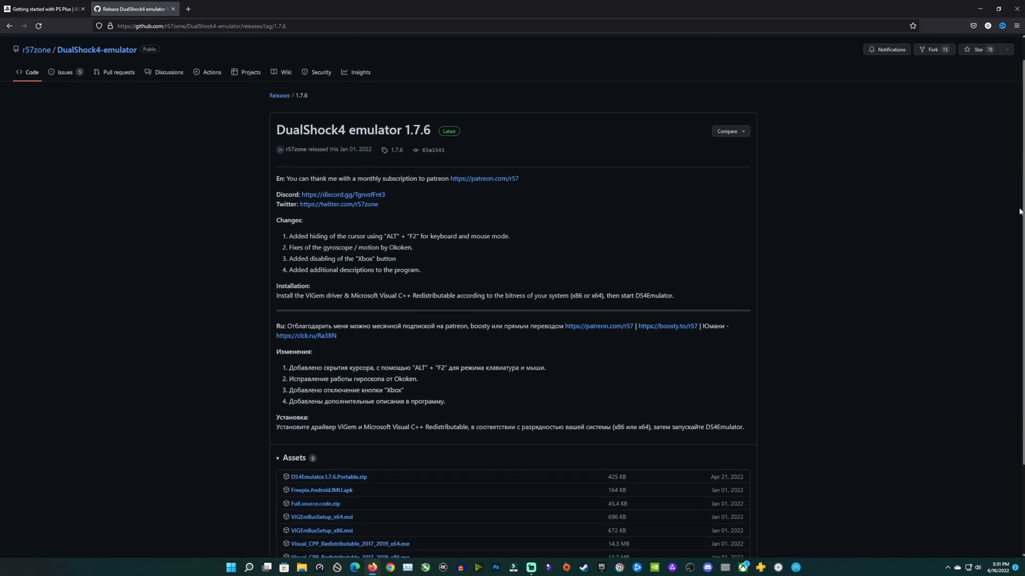
scroll(down, 3)
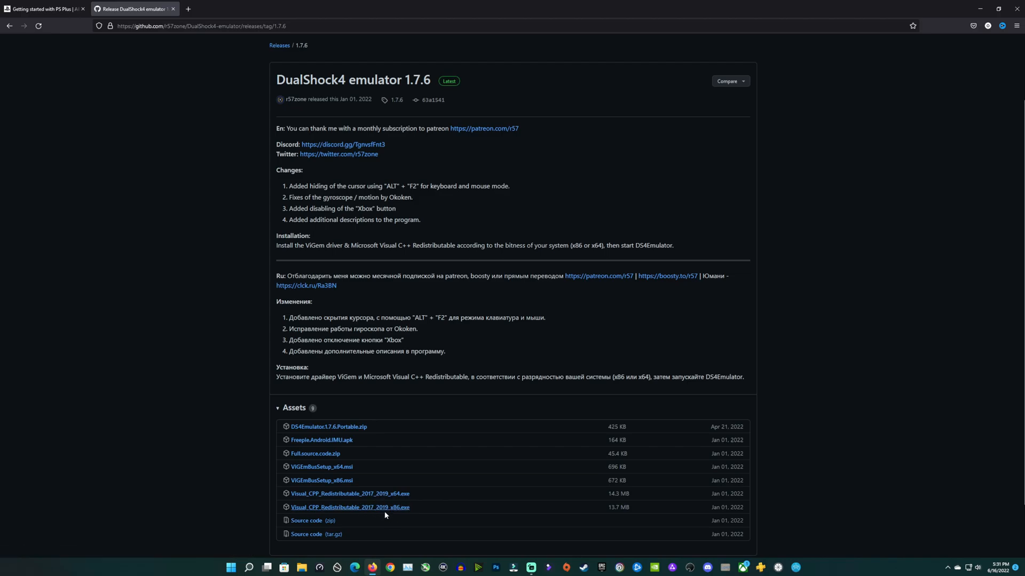
mouse_move(321, 481)
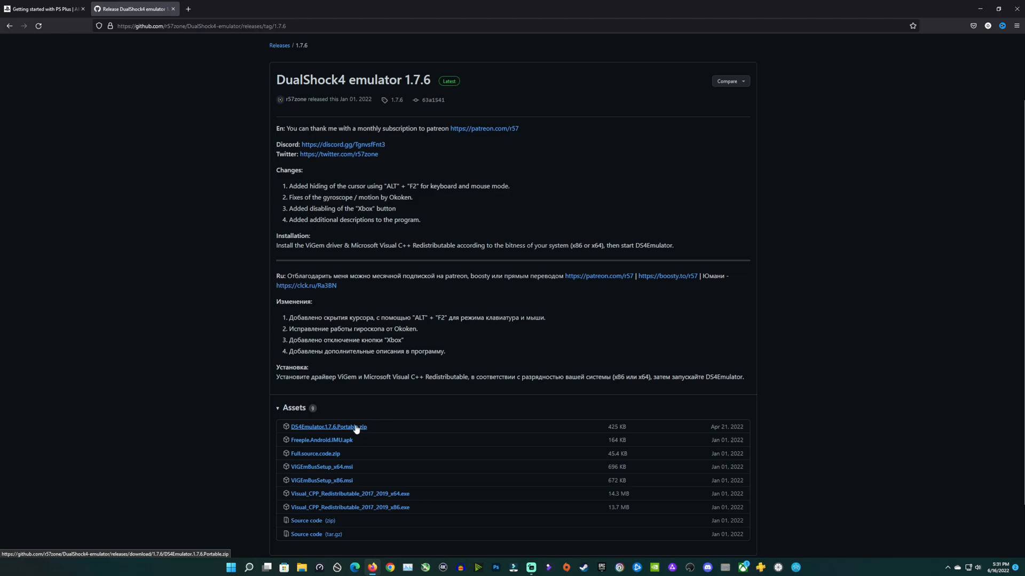
mouse_move(410, 493)
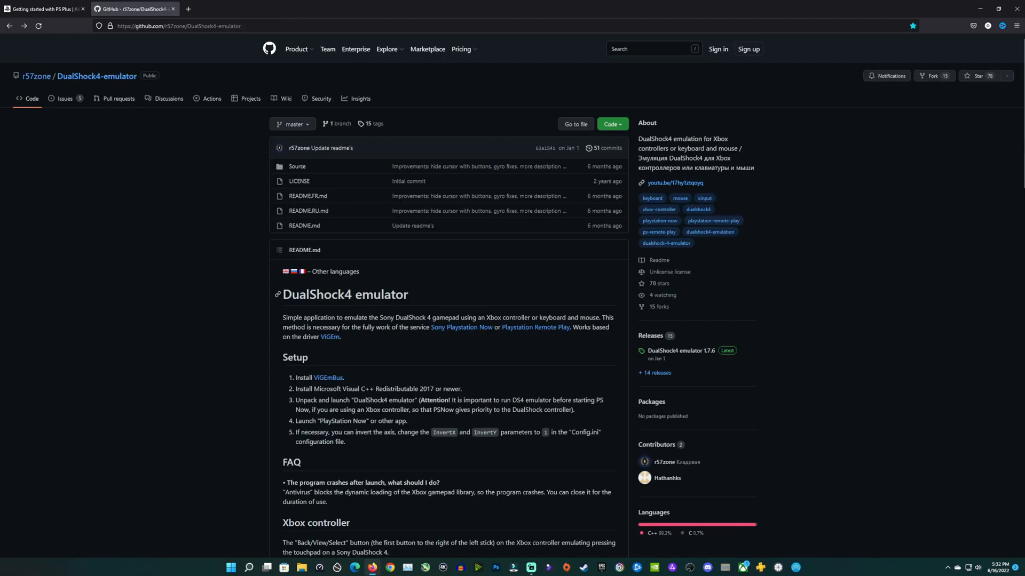
mouse_move(396, 384)
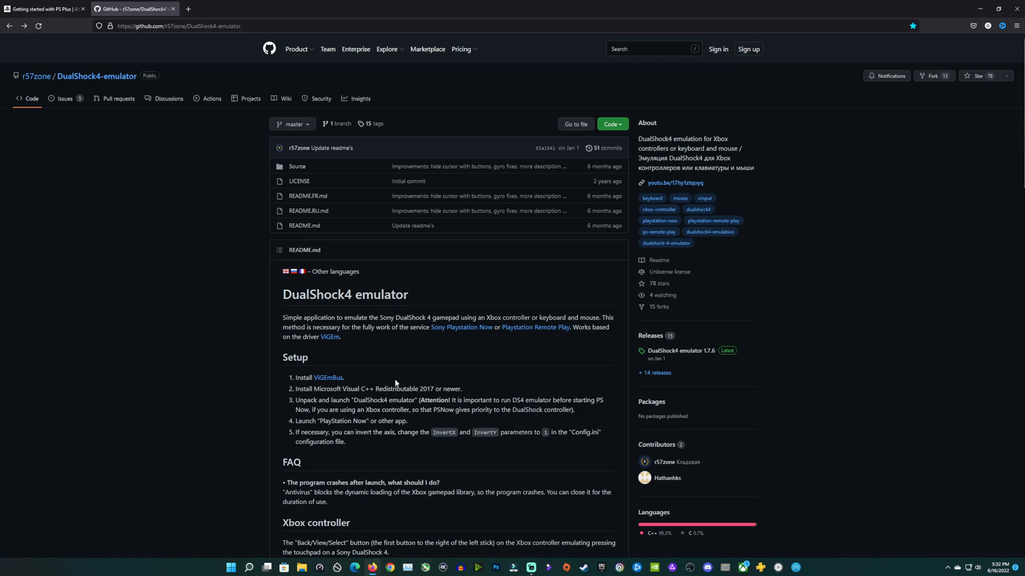
- Scroll the DualShock4-emulator README down to the Keyboard and mouse button mapping table
scroll(down, 3)
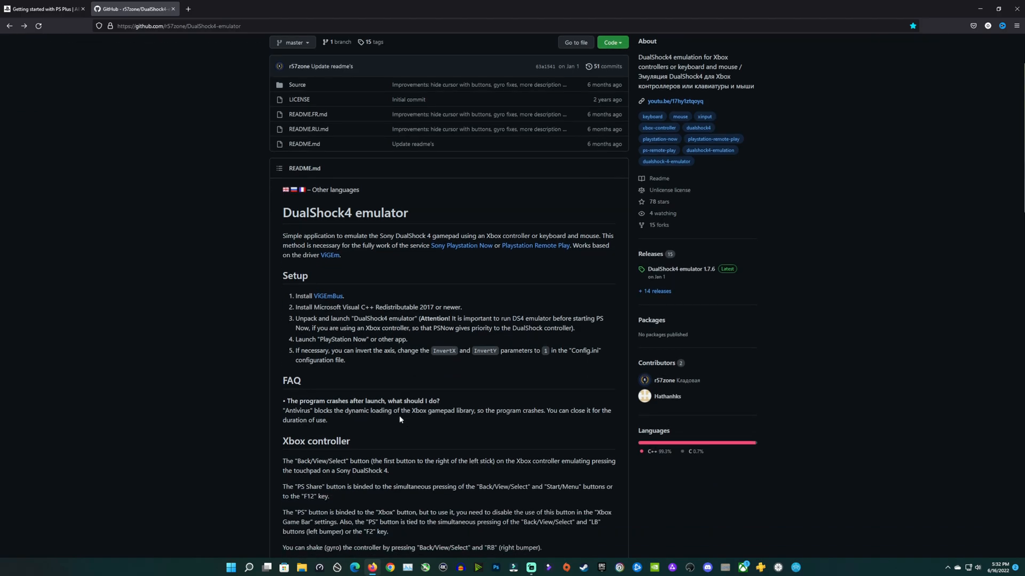
scroll(down, 3)
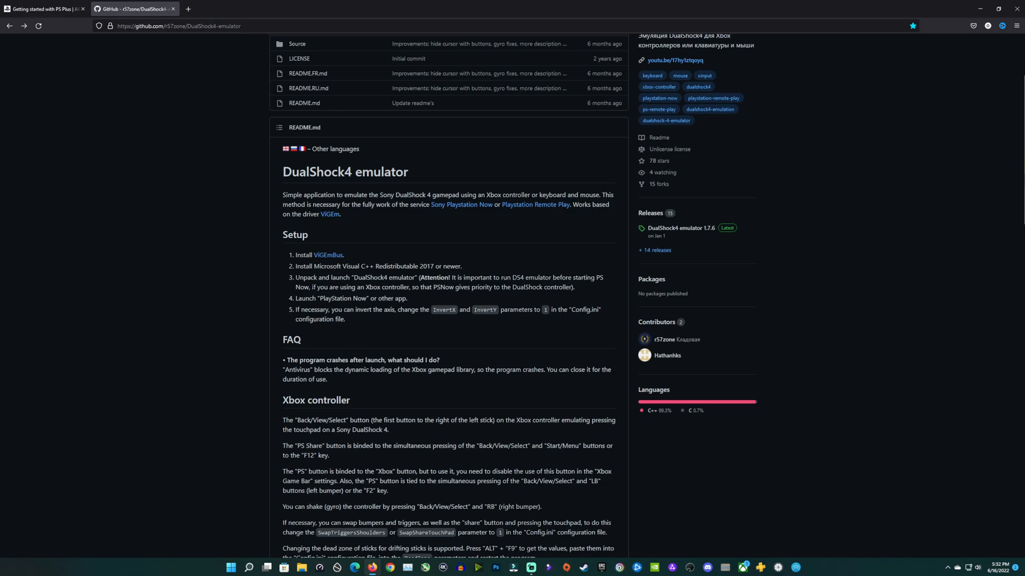
scroll(down, 3)
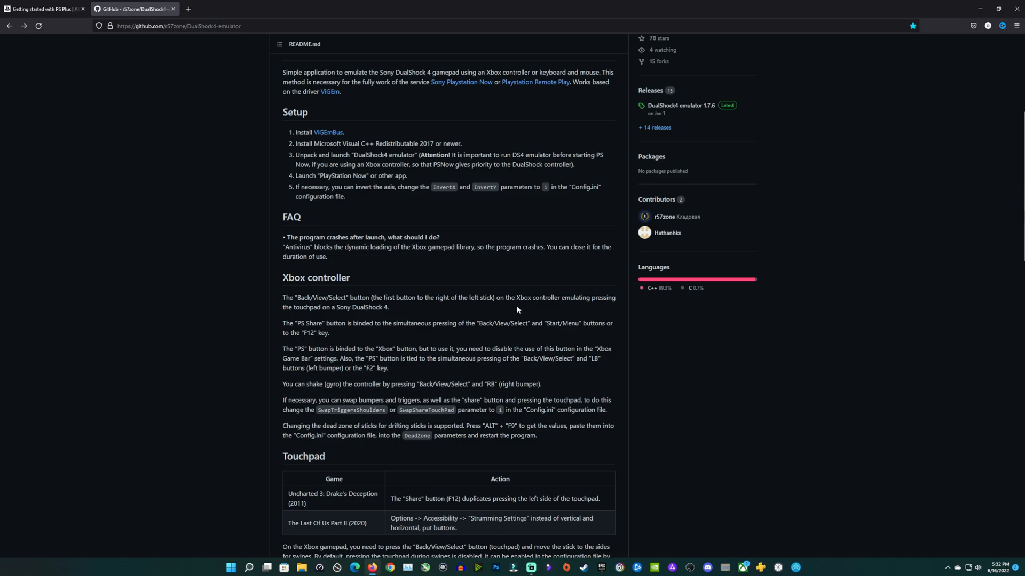
mouse_move(370, 321)
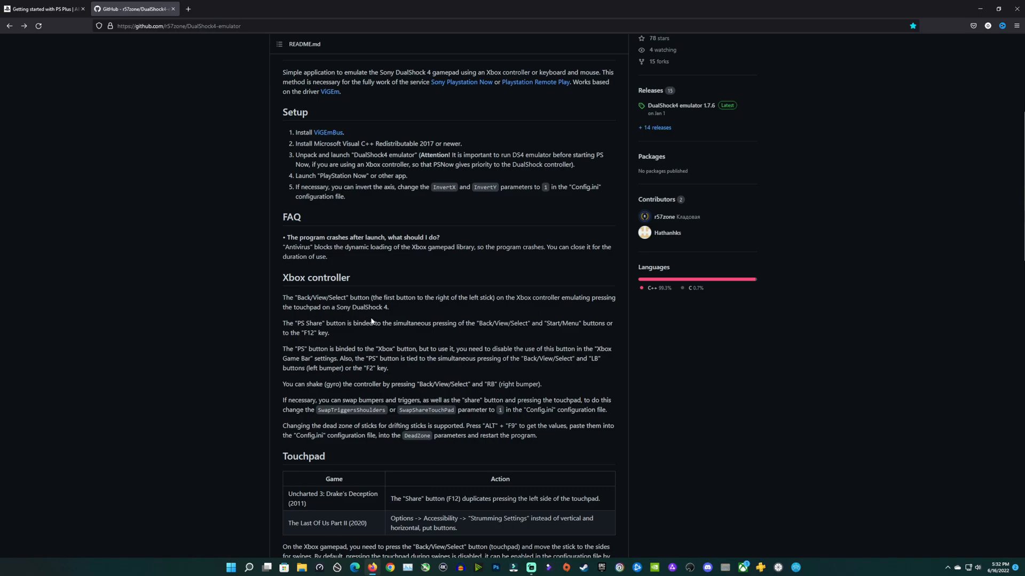
mouse_move(373, 317)
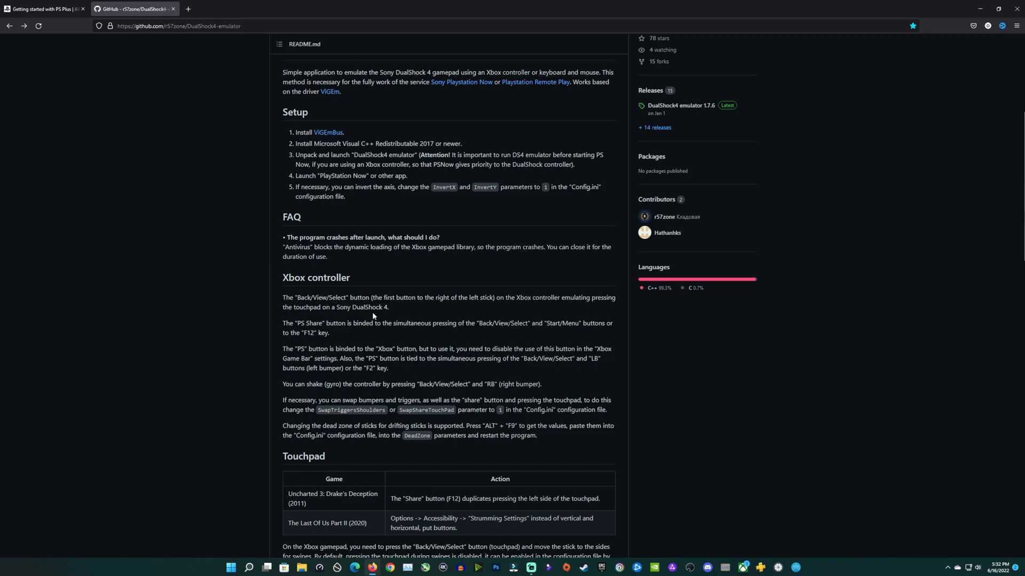
mouse_move(427, 332)
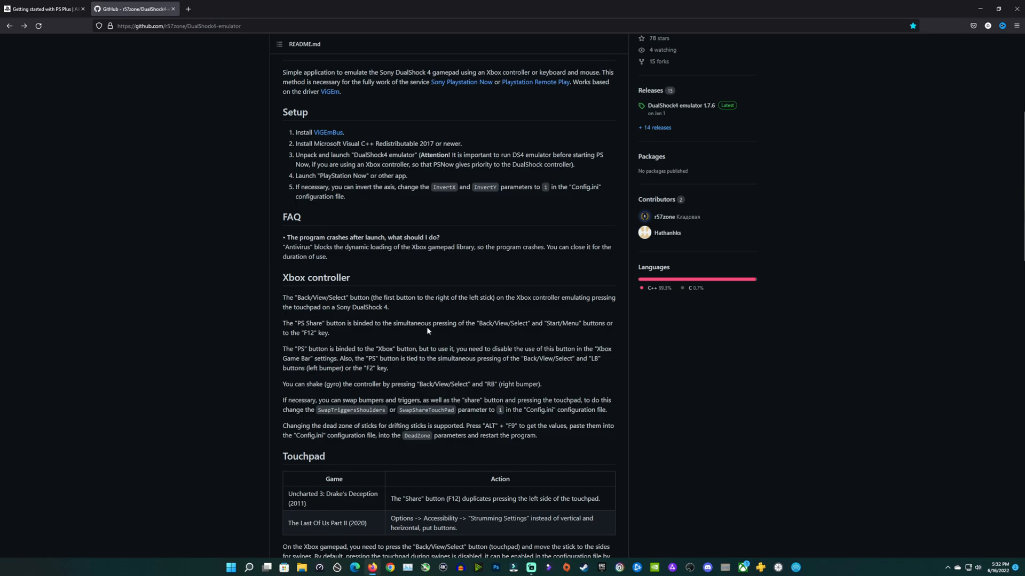
mouse_move(323, 343)
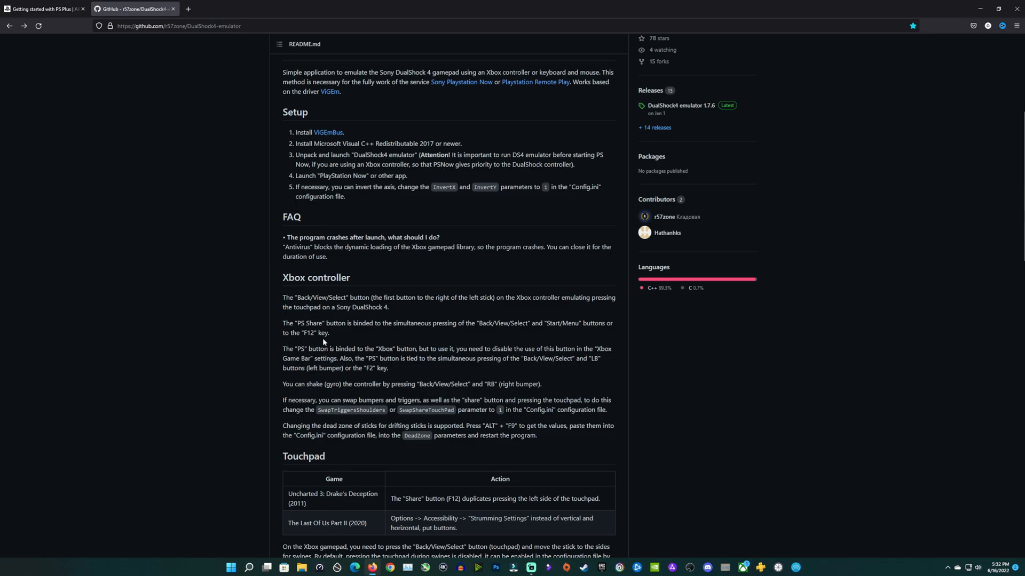
mouse_move(308, 346)
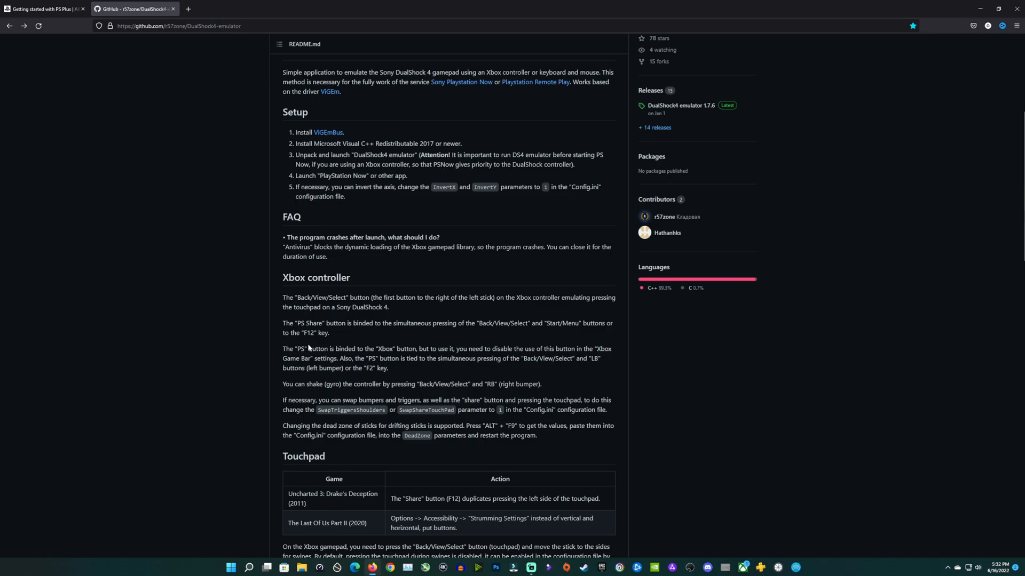
mouse_move(320, 343)
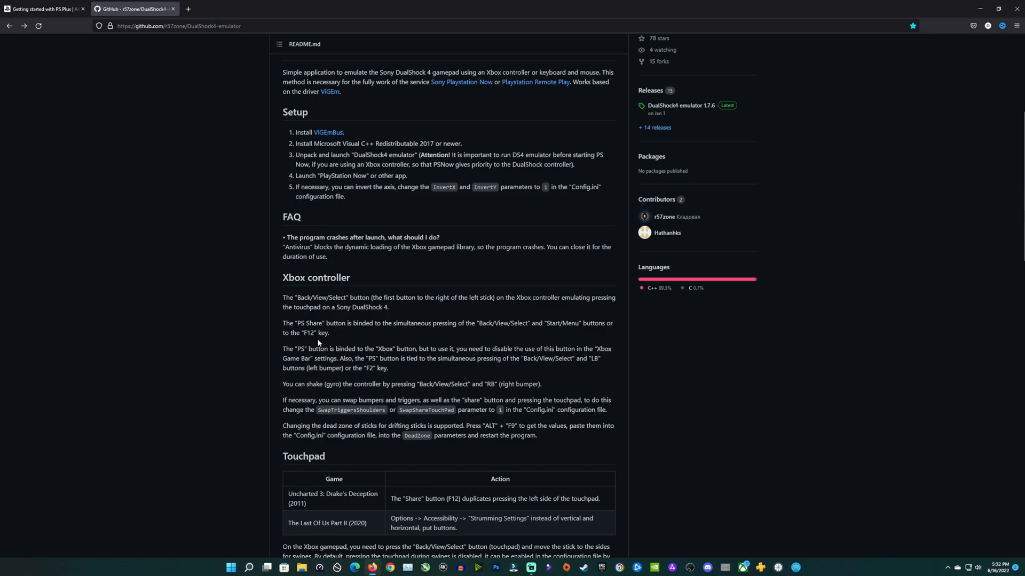
scroll(down, 3)
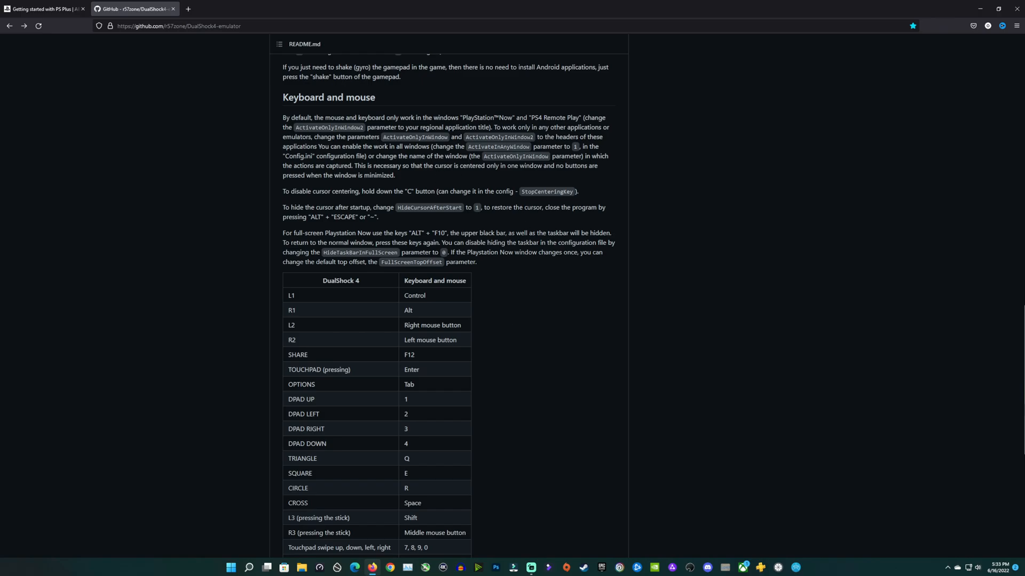
mouse_move(303, 487)
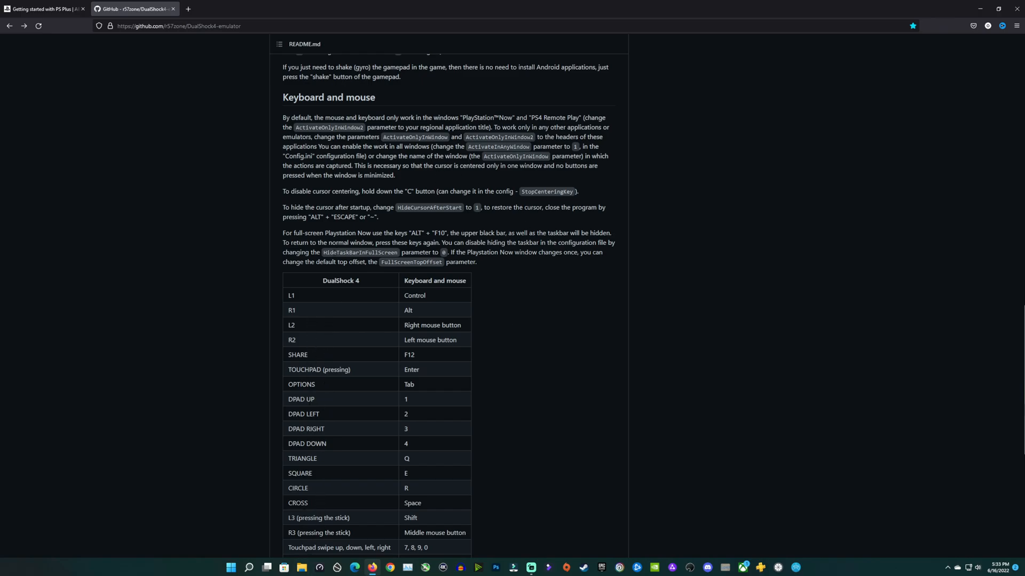
mouse_move(544, 349)
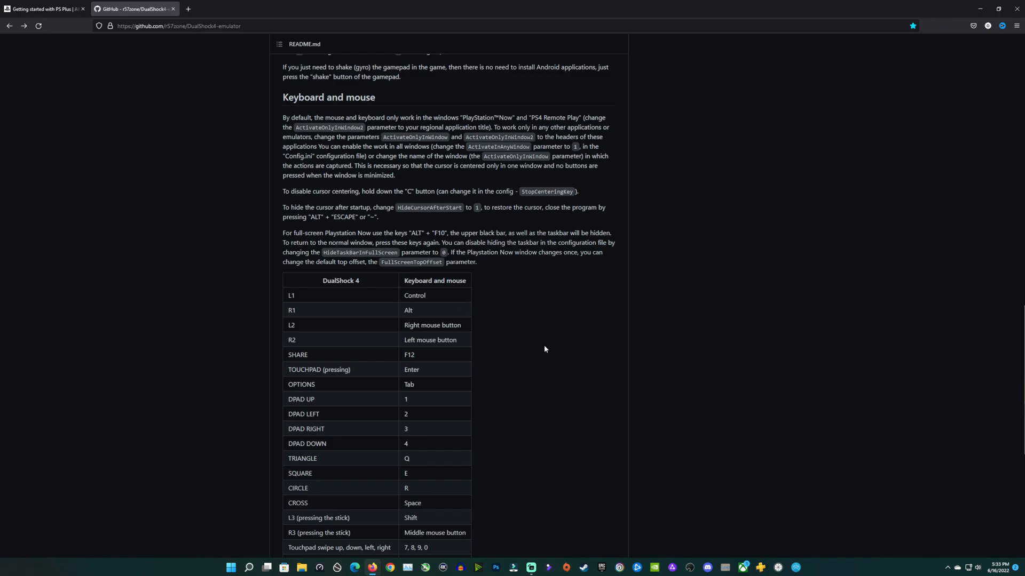
scroll(down, 3)
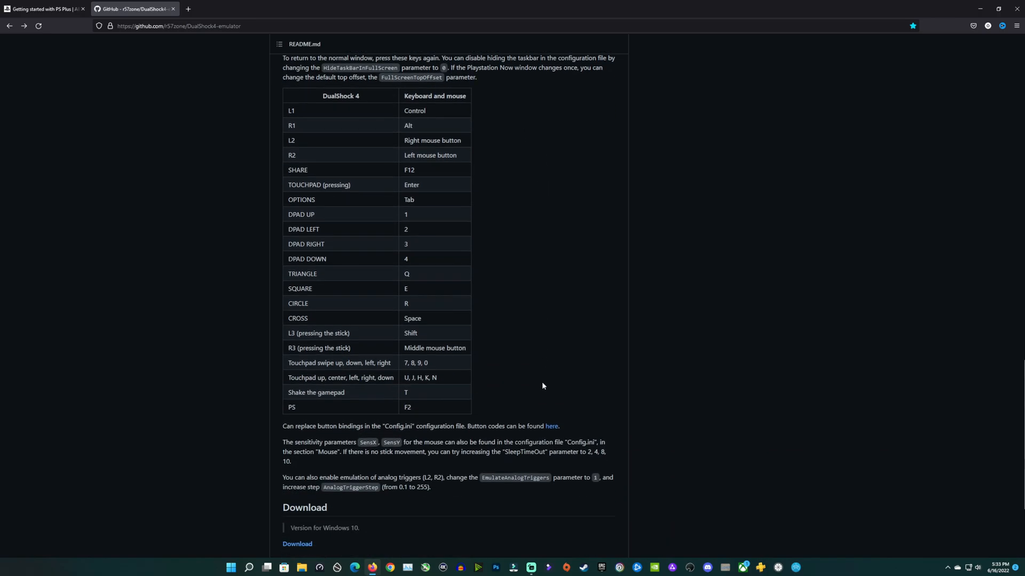
scroll(down, 3)
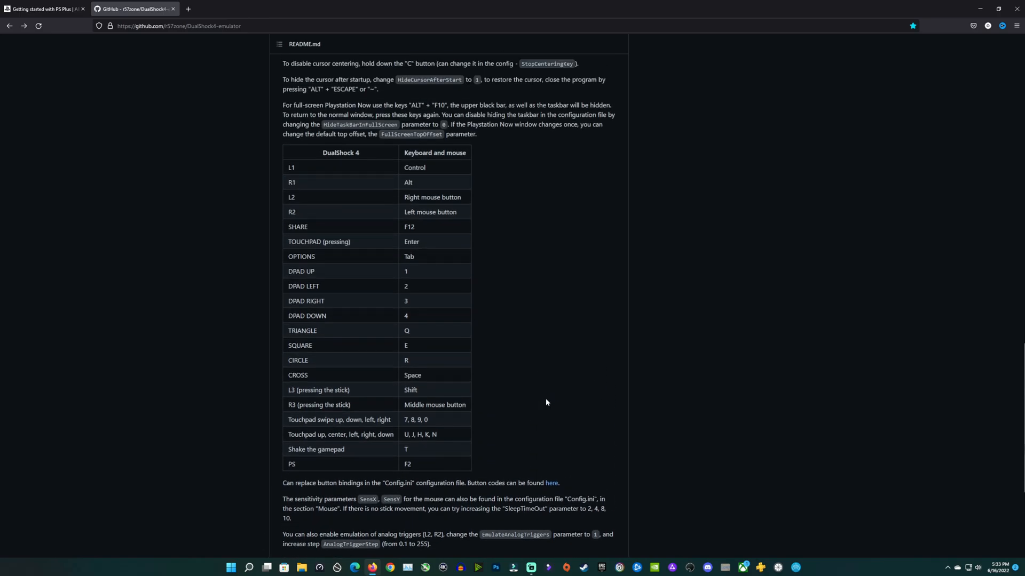
scroll(down, 3)
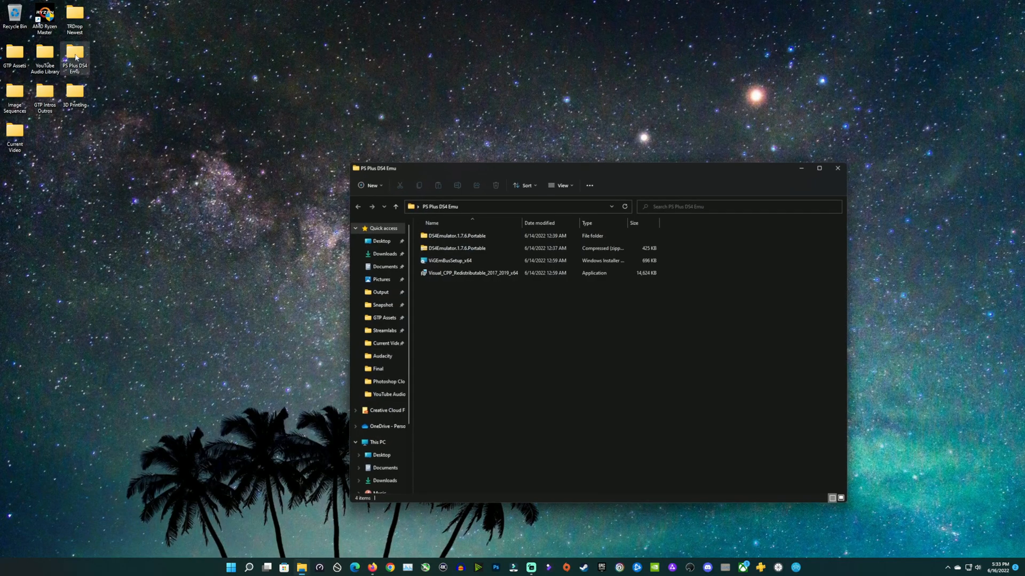
- Cancel the ViGEmBus installer, then extract DS4Emulator.1.7.6.Portable.zip to its suggested folder
click(458, 248)
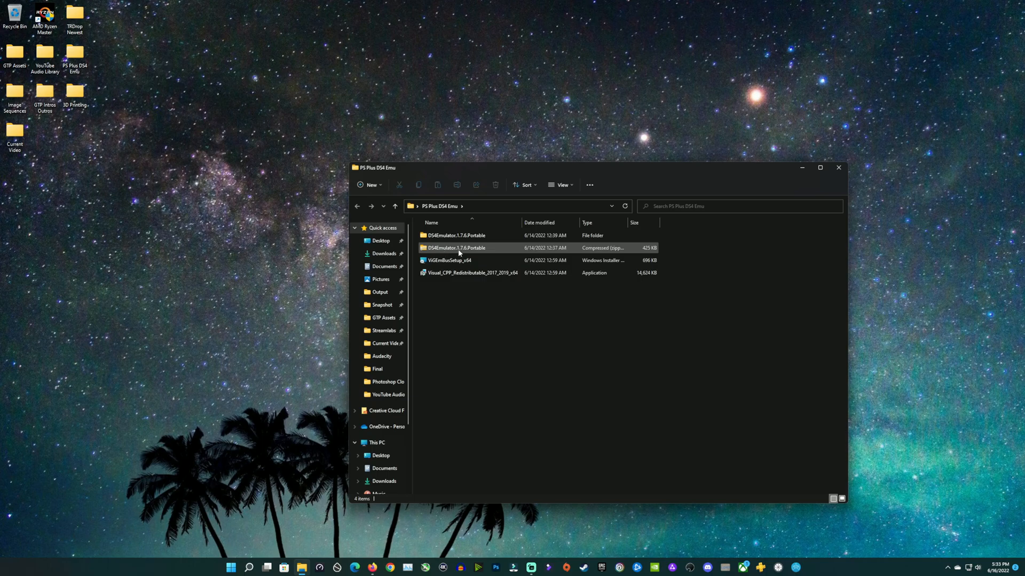
click(471, 273)
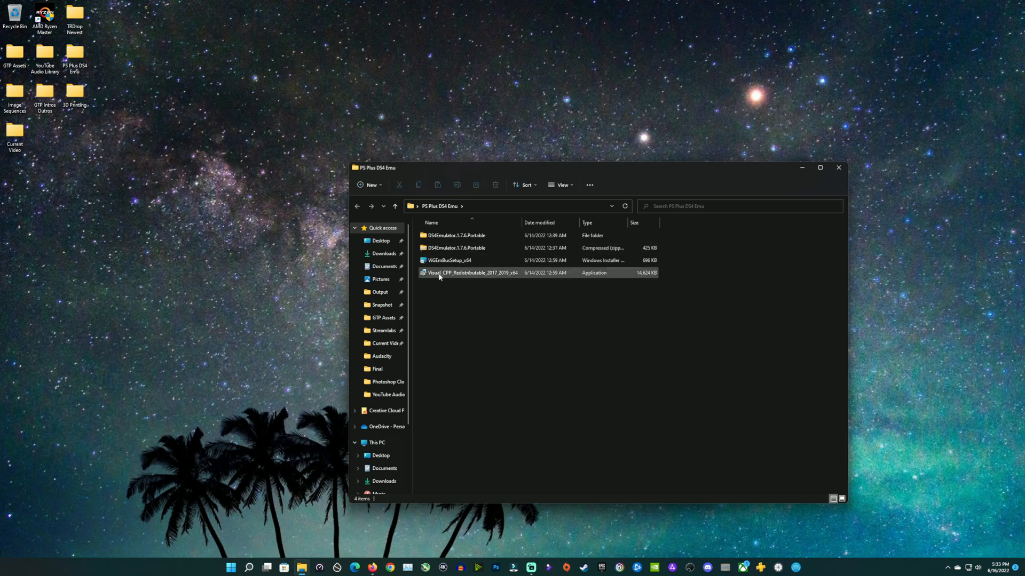
mouse_move(469, 275)
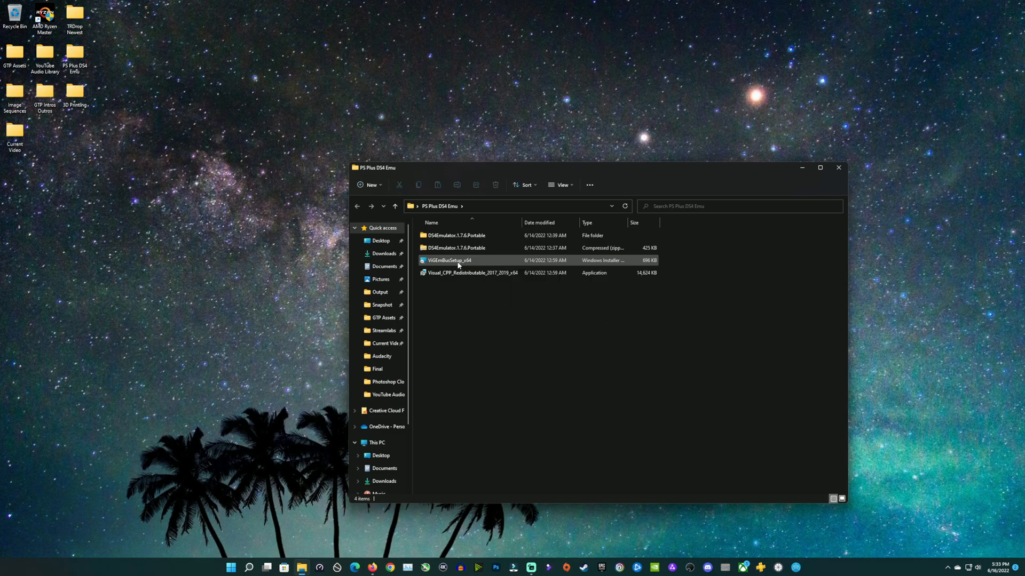
double_click(448, 260)
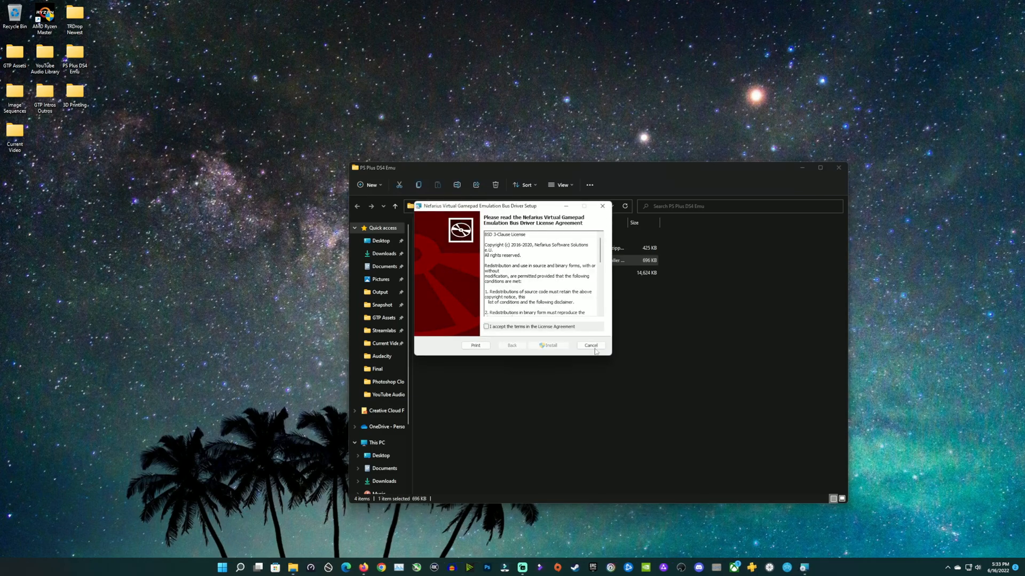
click(590, 345)
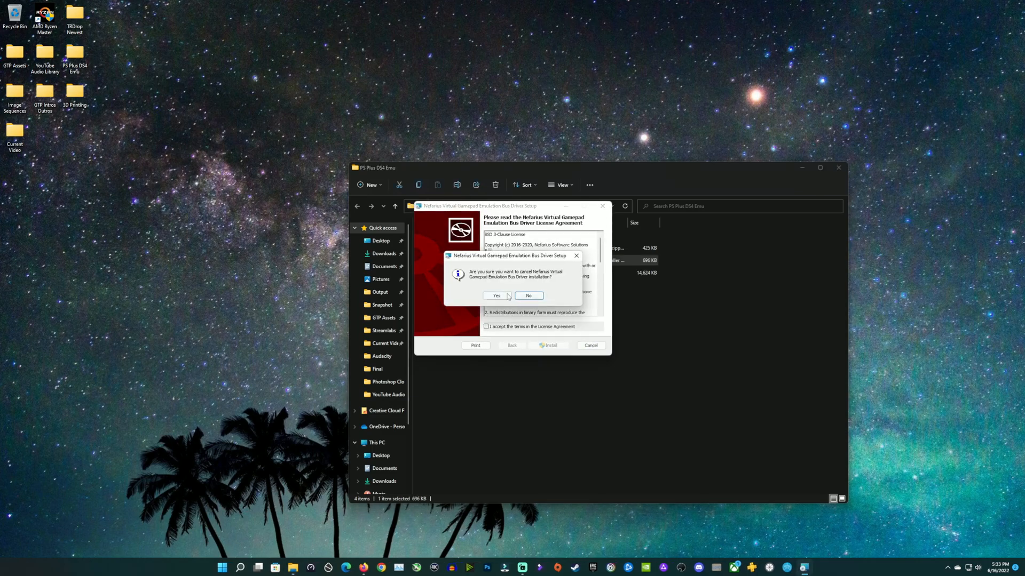
click(496, 295)
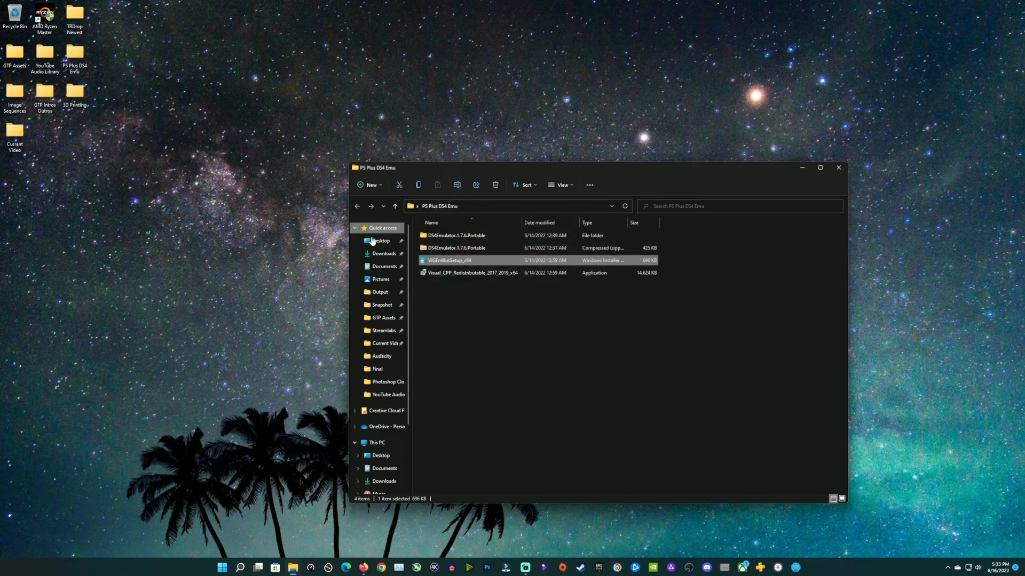
double_click(472, 273)
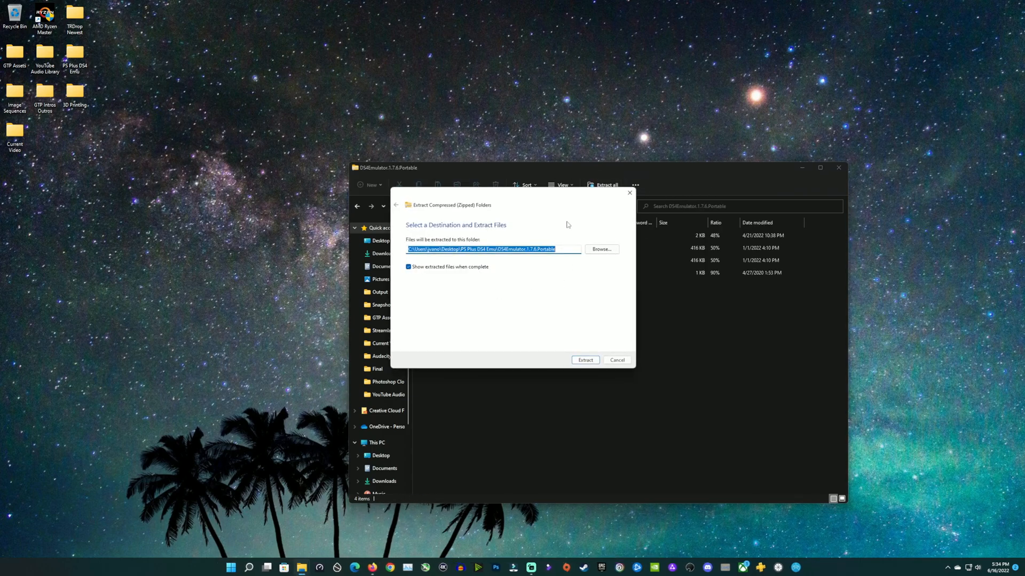
click(616, 360)
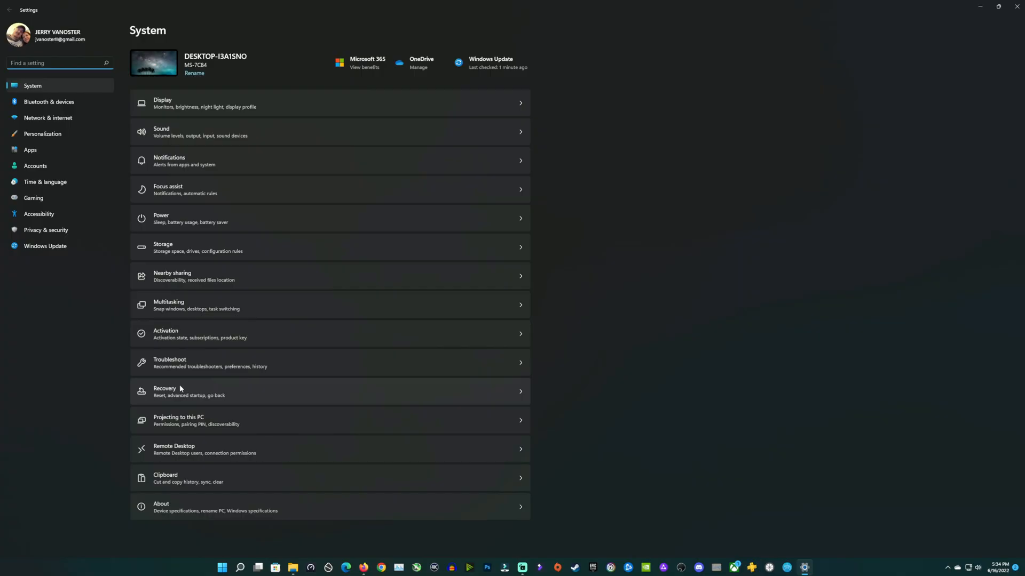
- In Settings > Gaming, confirm Game Mode is On and switch off the Xbox Game Bar controller button
click(33, 198)
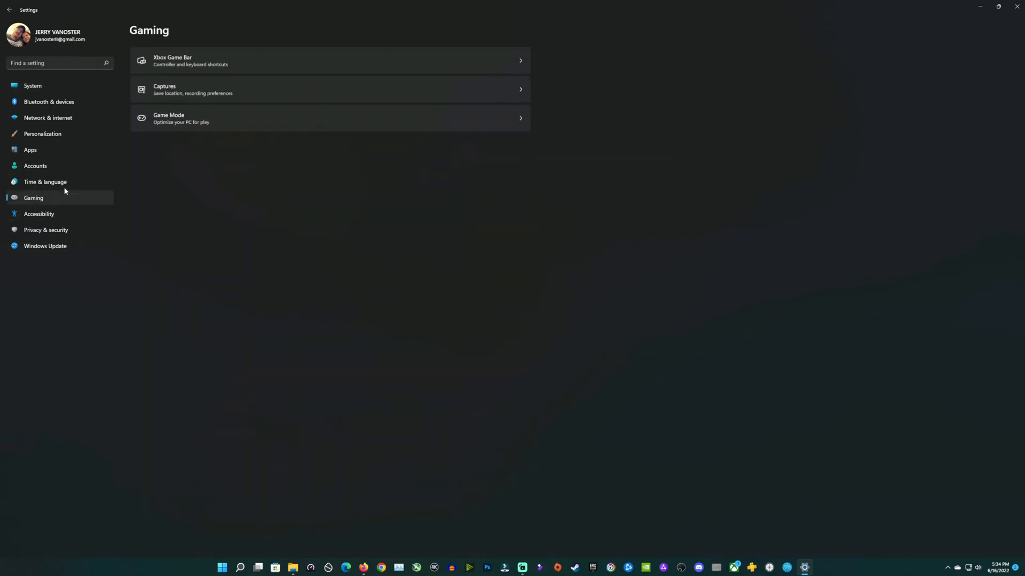
click(330, 118)
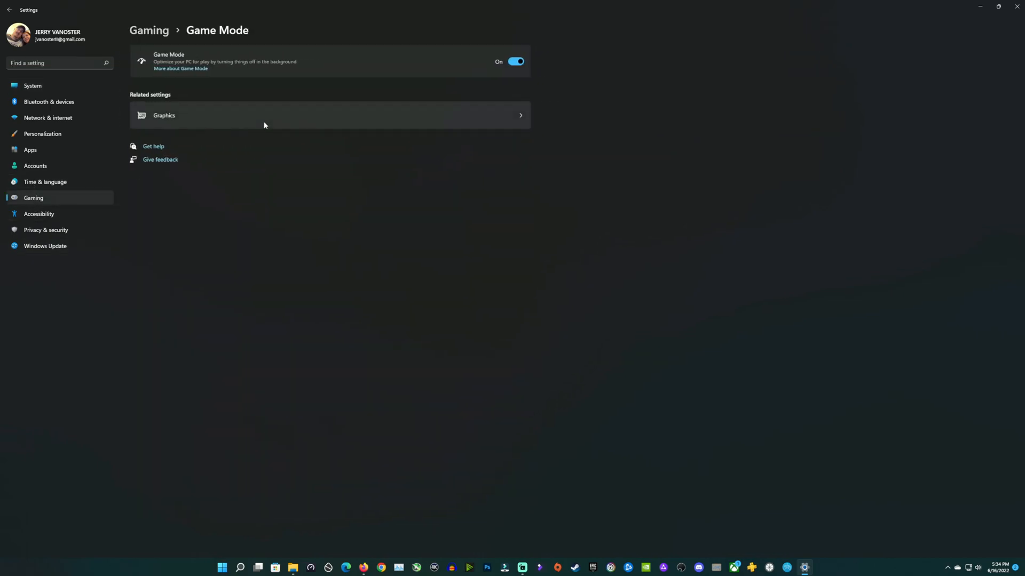
click(33, 198)
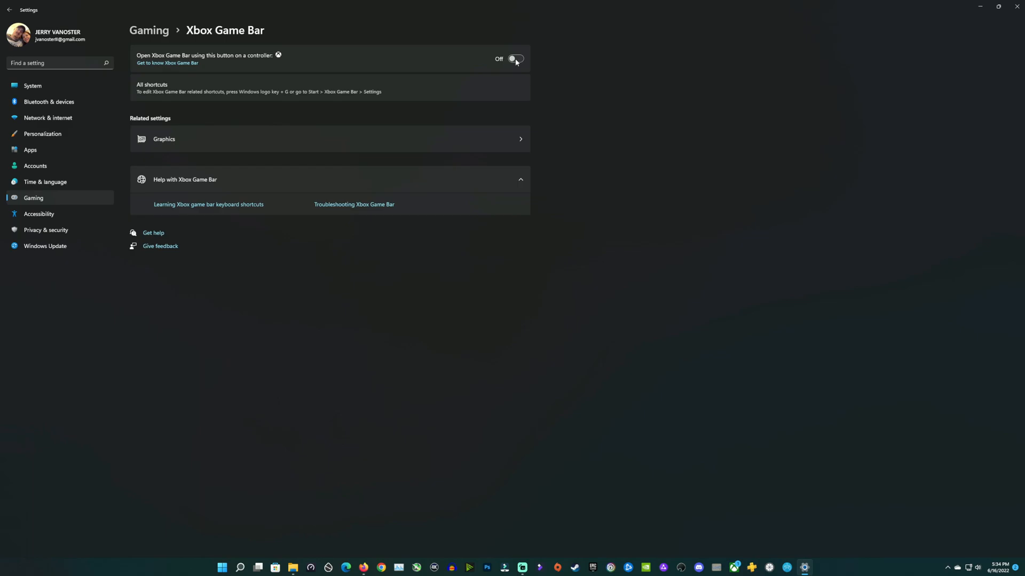
mouse_move(509, 61)
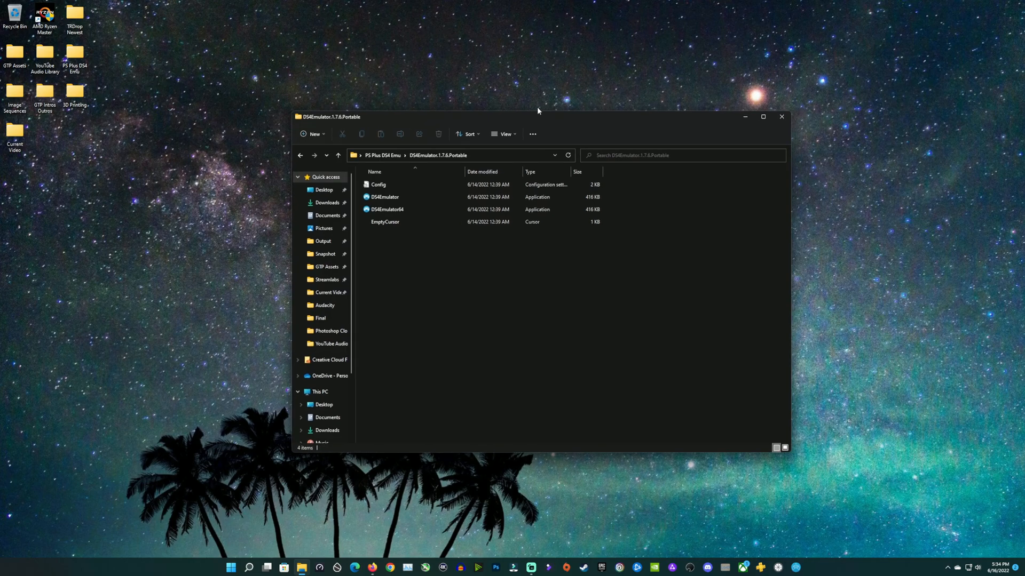
mouse_move(526, 111)
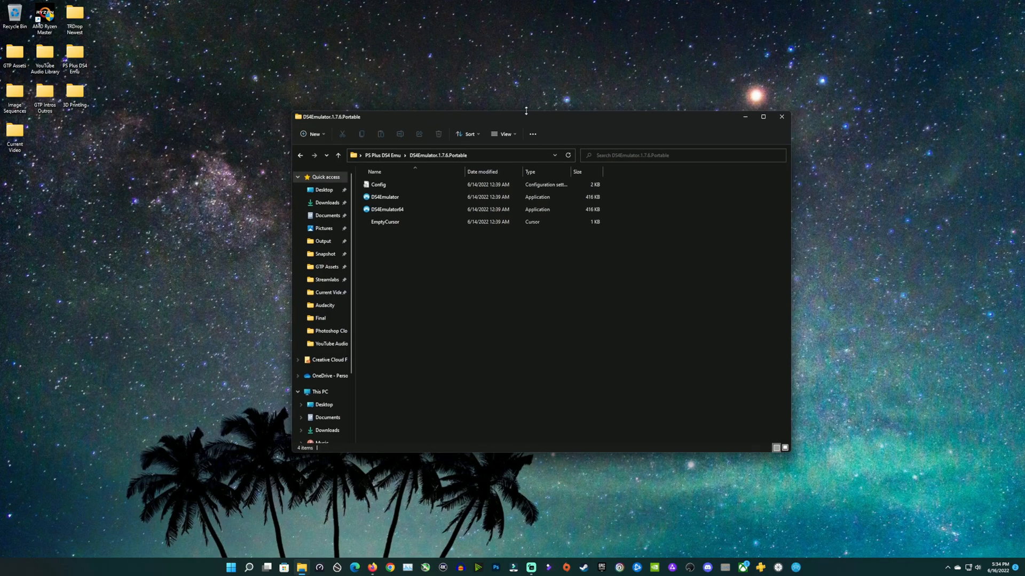
- Run DS4Emulator, close its keyboard-and-mouse session, then run DS4Emulator64 to detect the Xbox controller
click(385, 197)
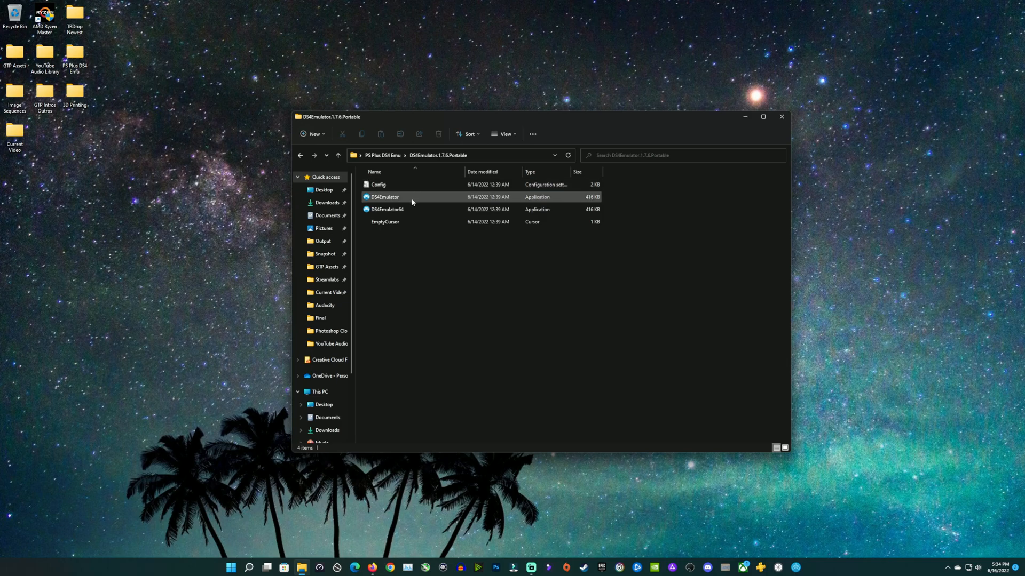
double_click(384, 197)
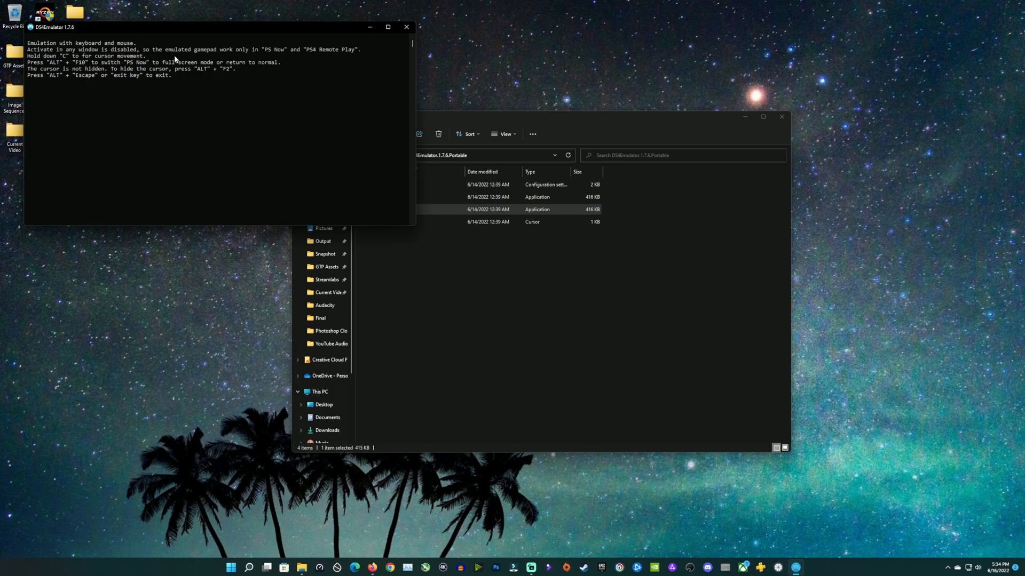
mouse_move(260, 63)
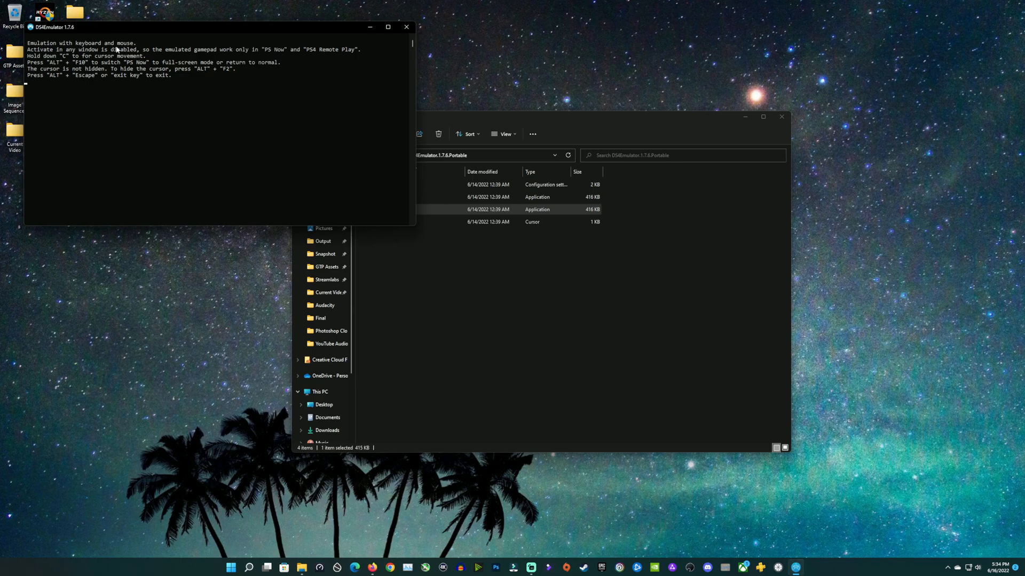
mouse_move(81, 69)
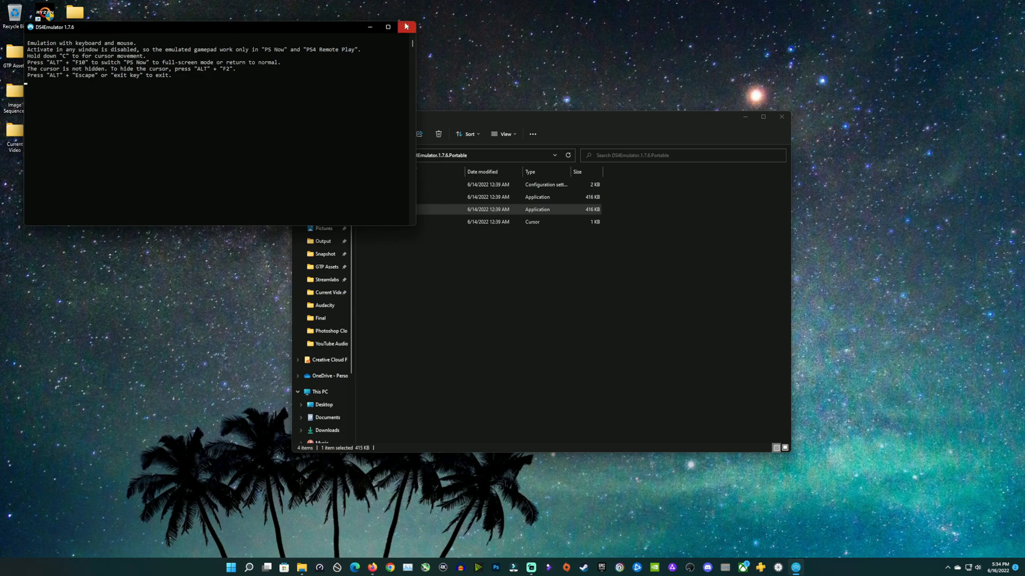
click(406, 27)
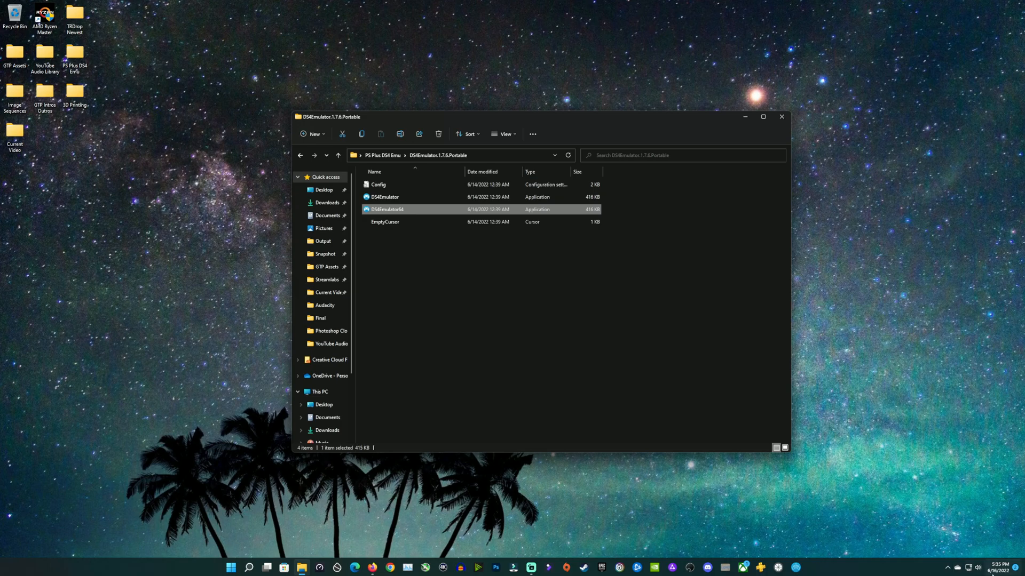
double_click(385, 209)
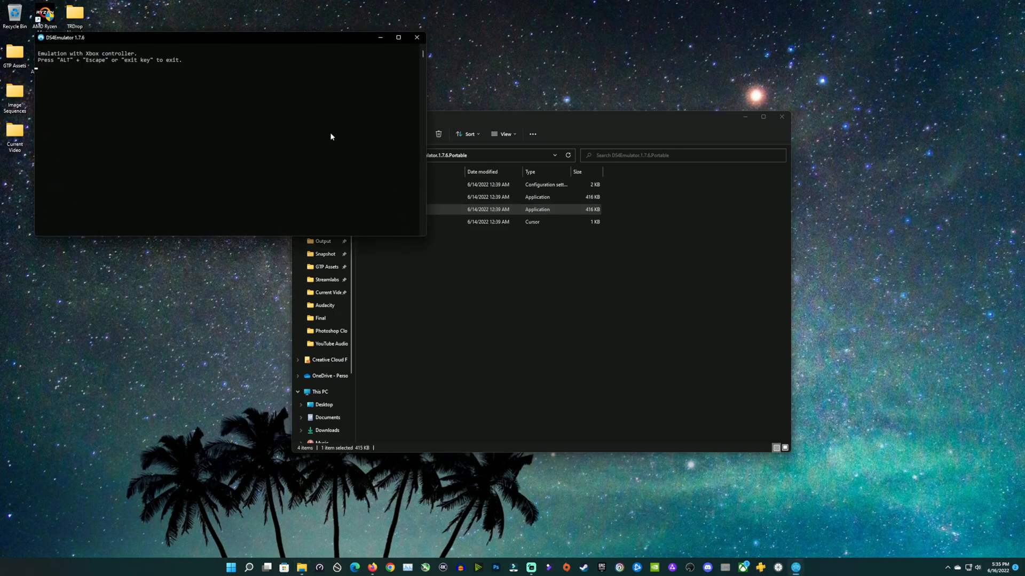
mouse_move(154, 79)
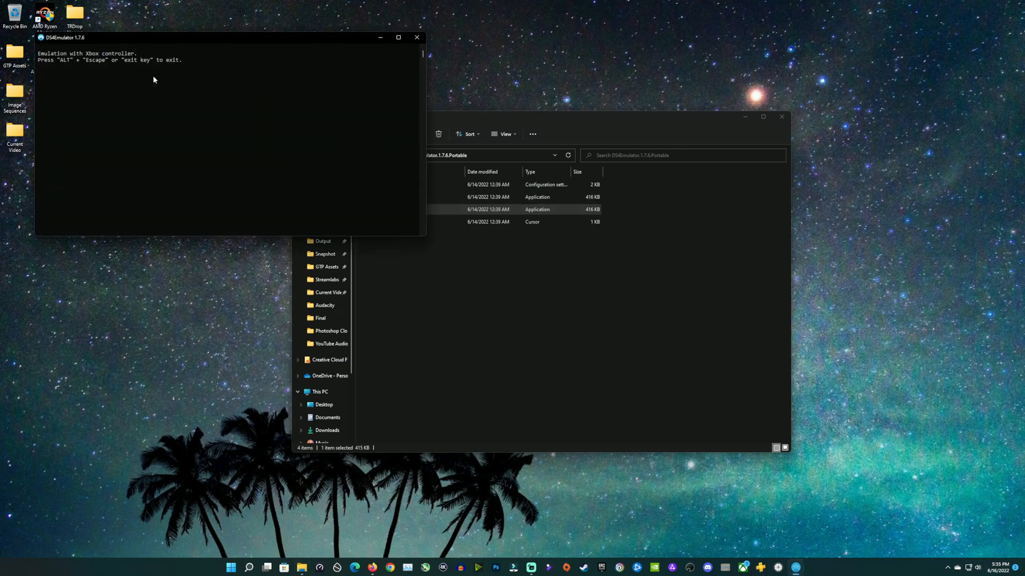
mouse_move(247, 13)
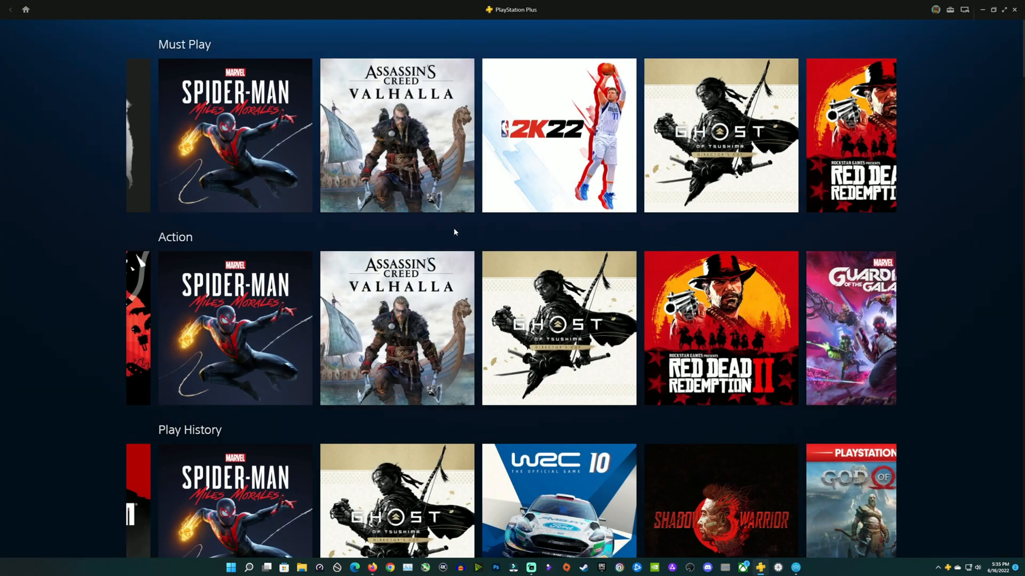
mouse_move(237, 232)
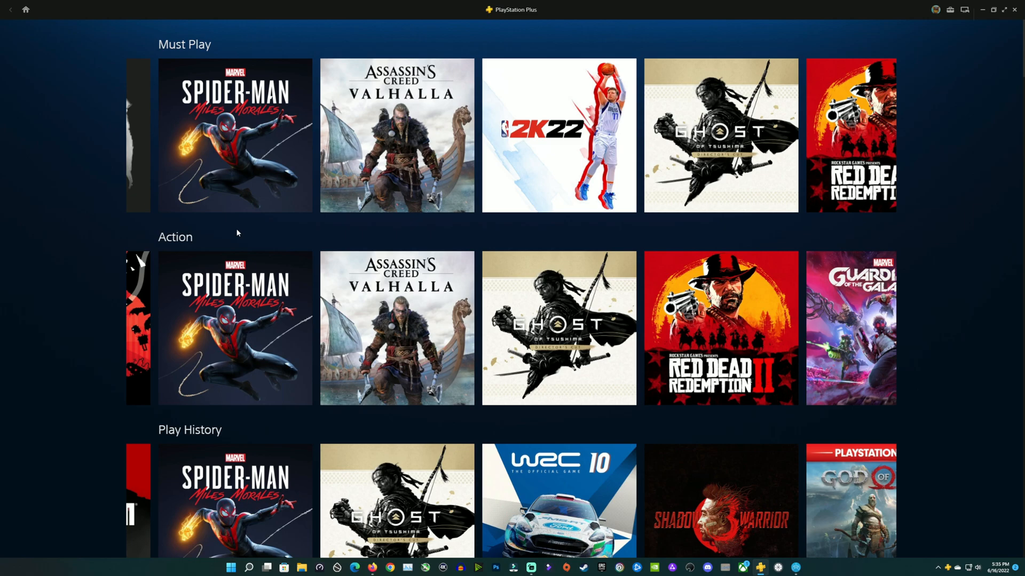
- Open the Spider-Man: Miles Morales tile under Must Play and start the game
click(235, 135)
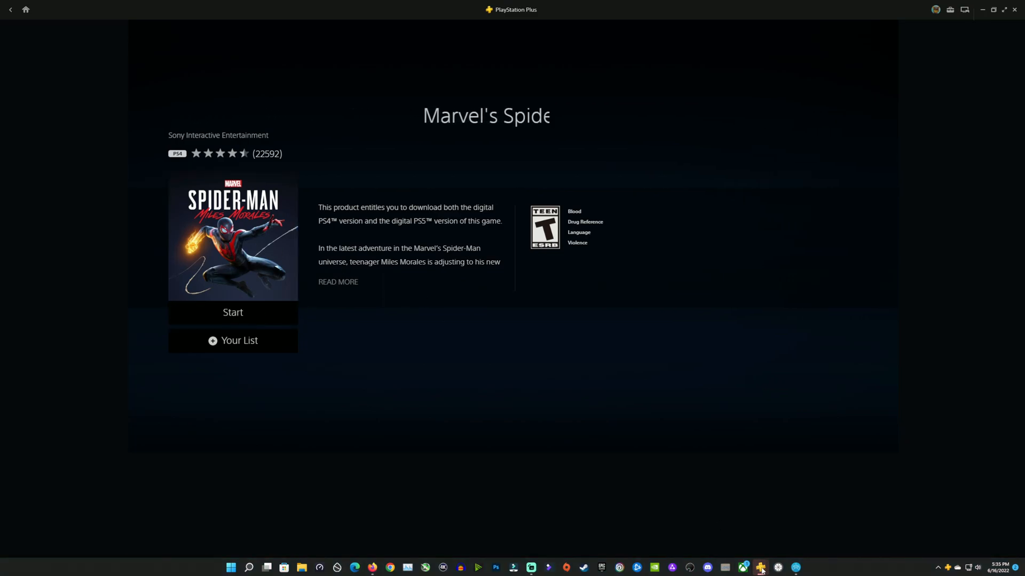
click(233, 312)
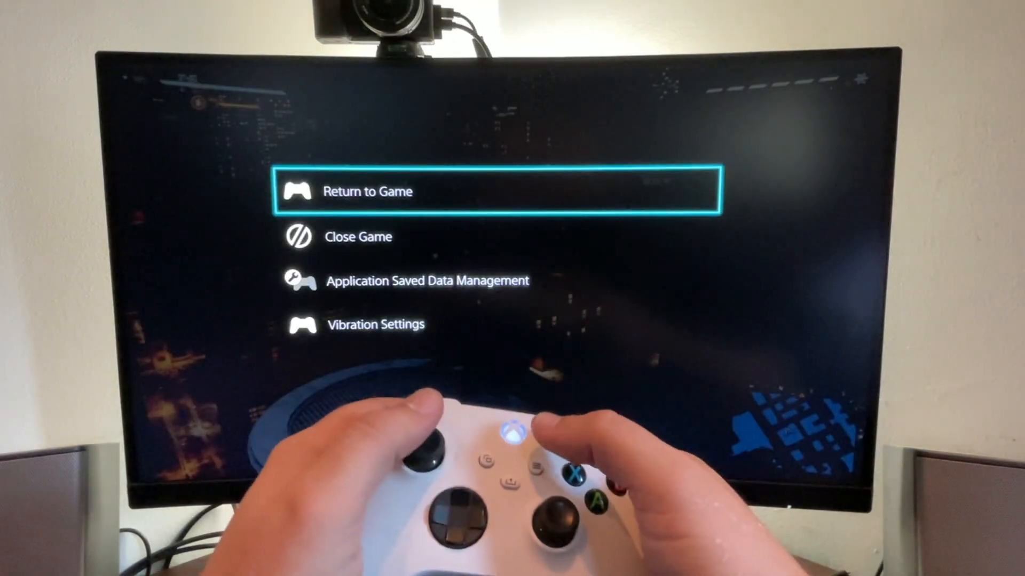
- Play Spider-Man: Miles Morales with the Xbox controller
key(down)
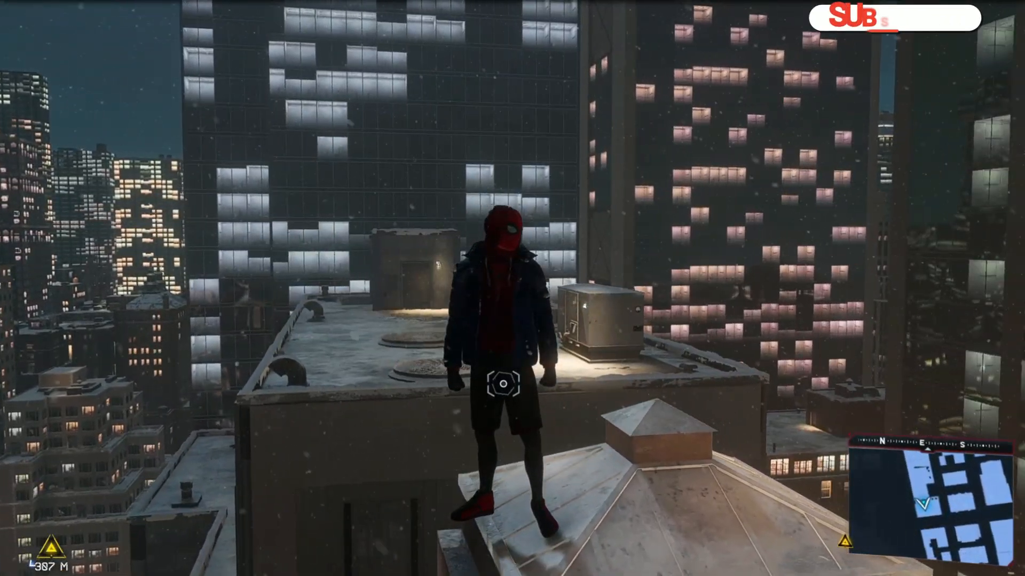
click(893, 18)
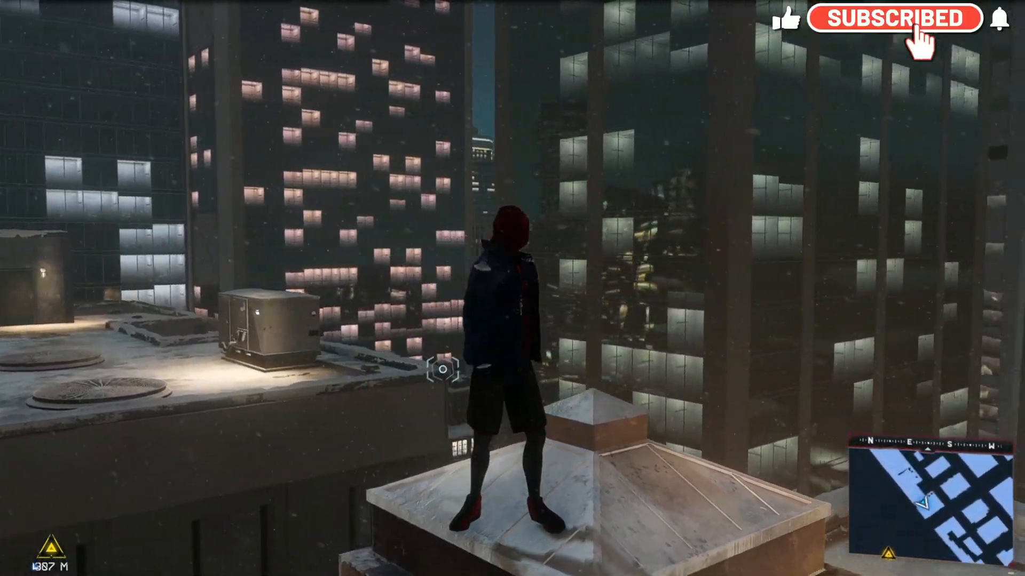